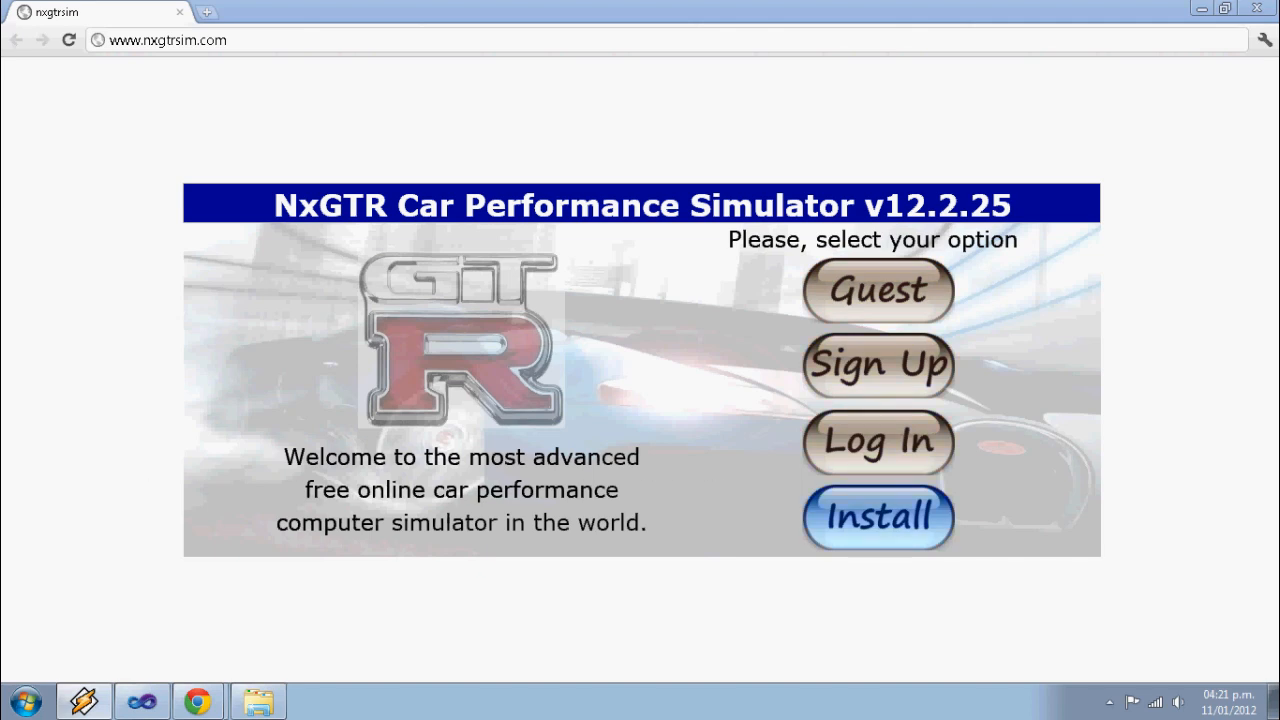
Install NxGTR Simulator despite the unverified publisher warning, then launch it from the desktop
{"action": "left_click", "coordinate": [877, 518]}
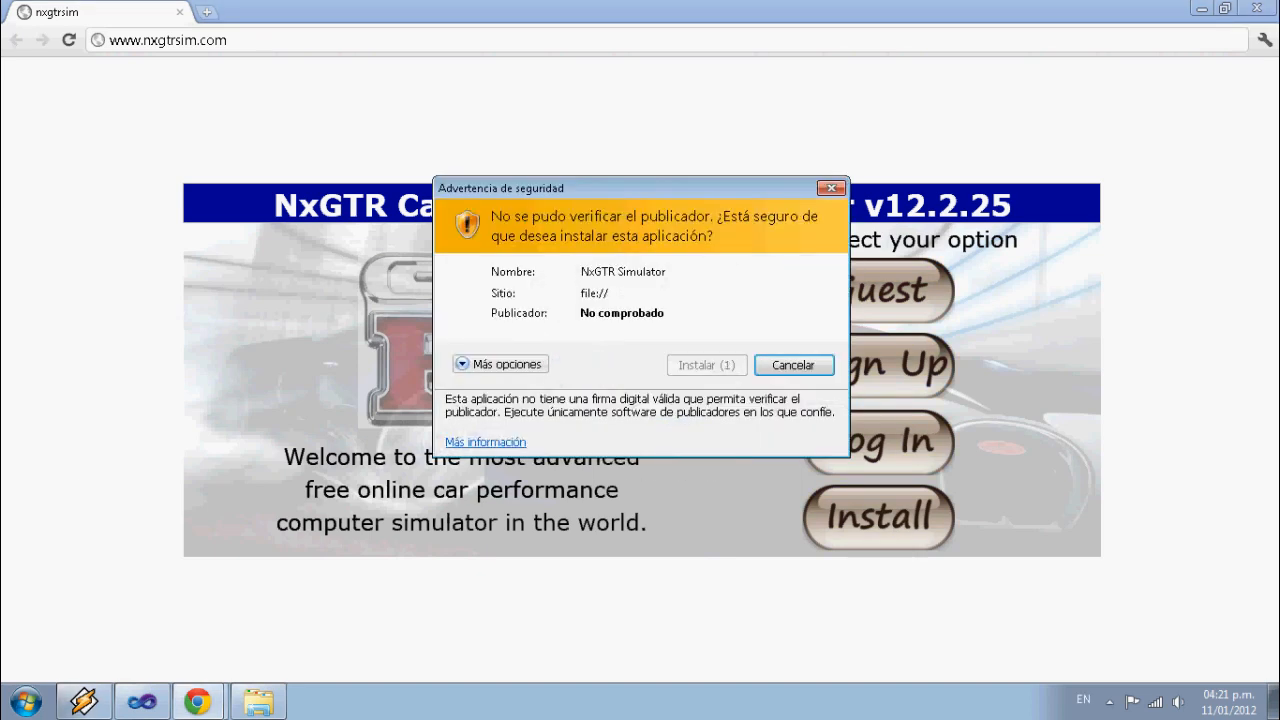
{"action": "left_click", "coordinate": [794, 364]}
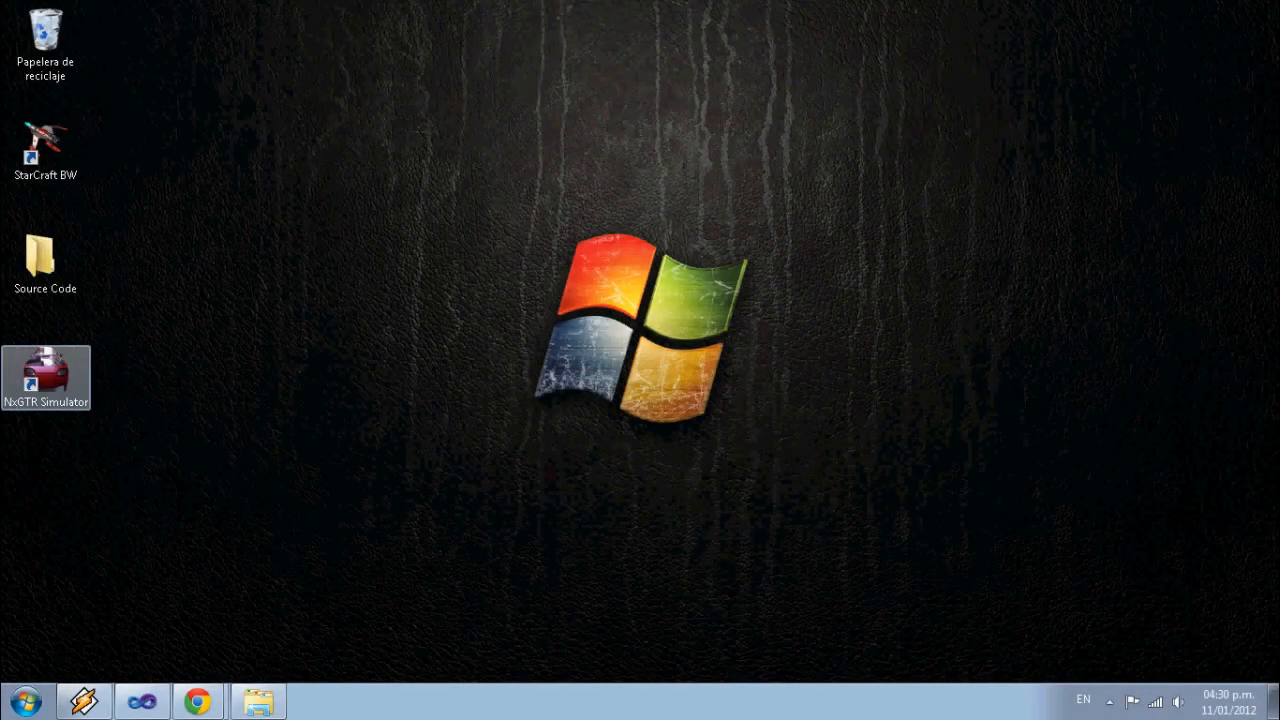
{"action": "double_click", "coordinate": [44, 368]}
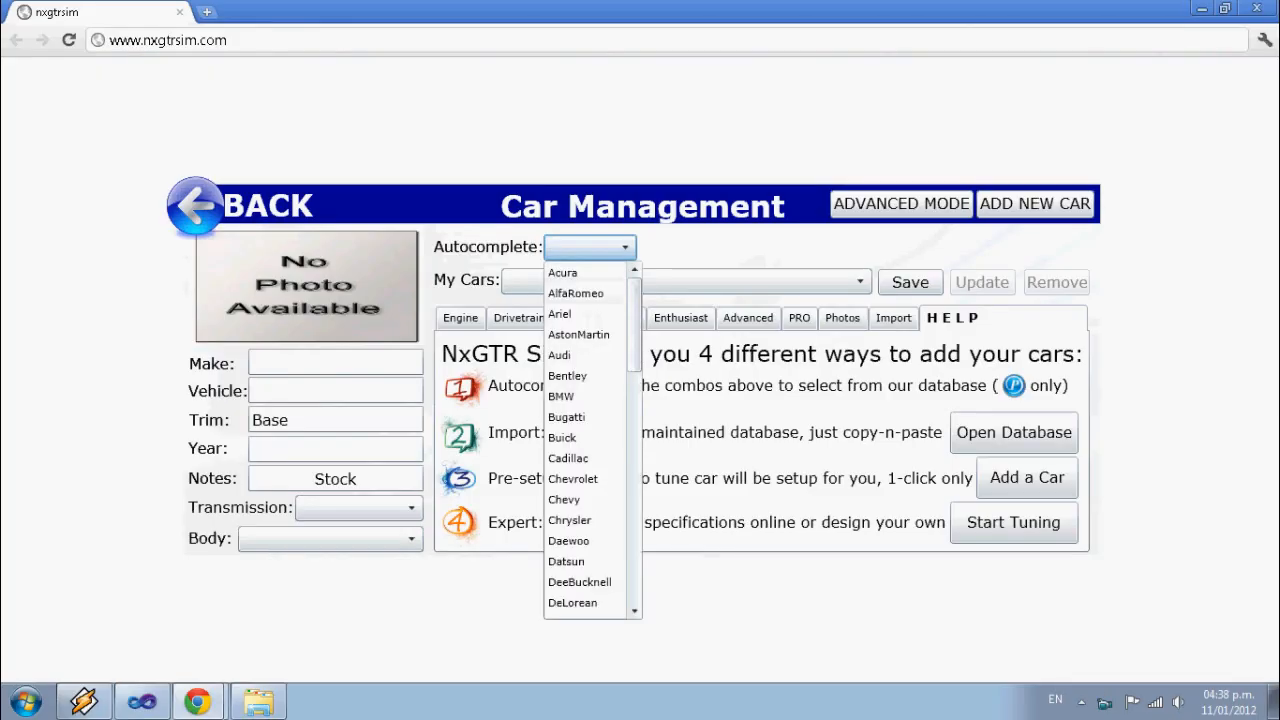
Pick a Bugatti Veyron SS through autocomplete and open the community car database
{"action": "left_click", "coordinate": [567, 416]}
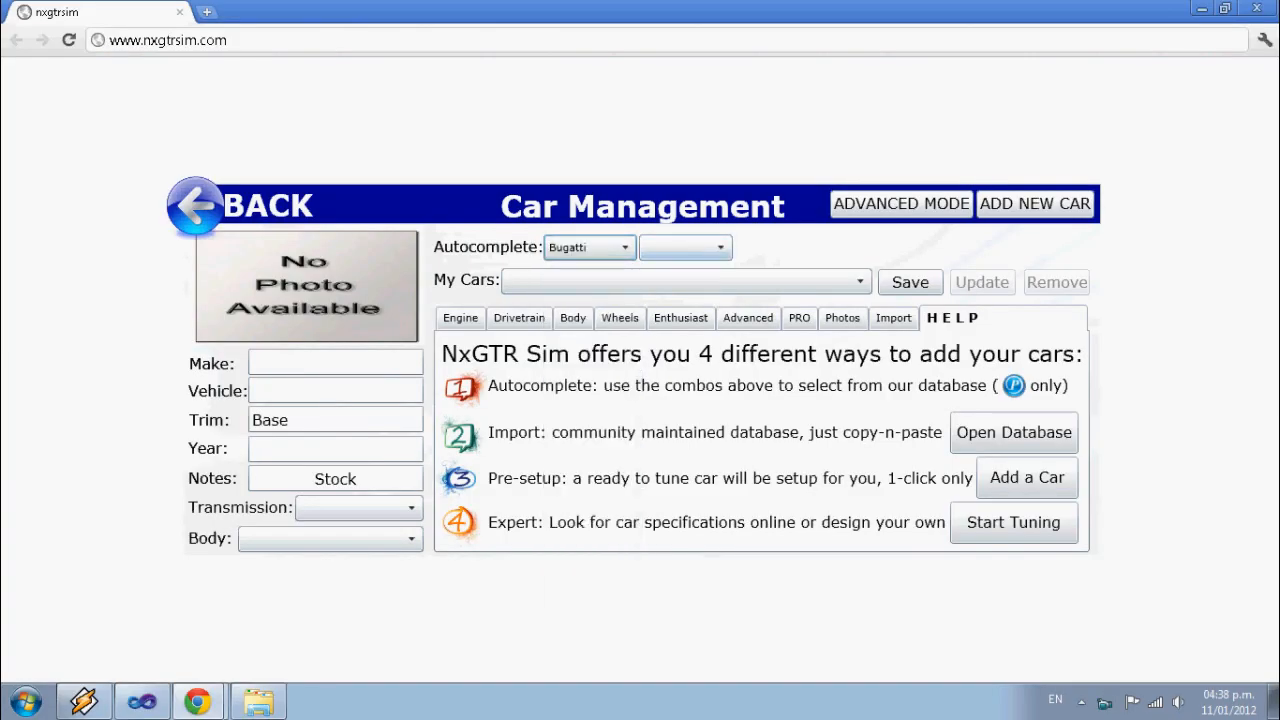
{"action": "left_click", "coordinate": [801, 247]}
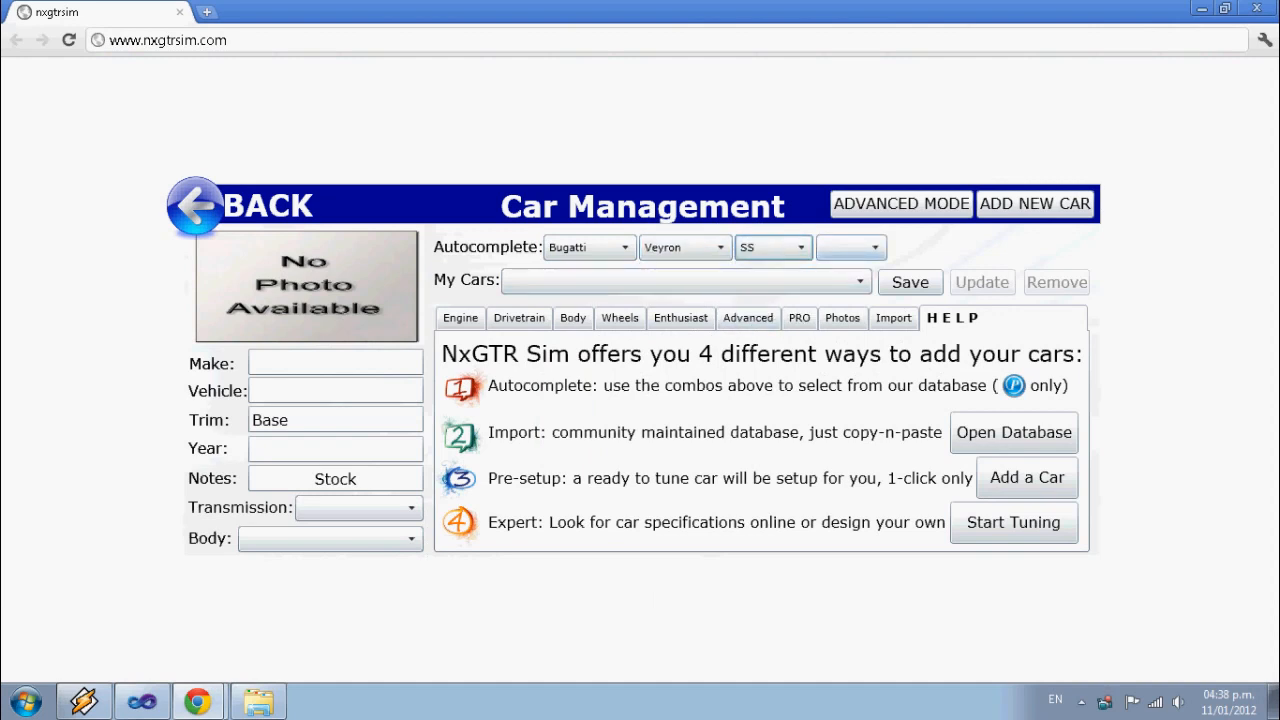
{"action": "left_click", "coordinate": [970, 247]}
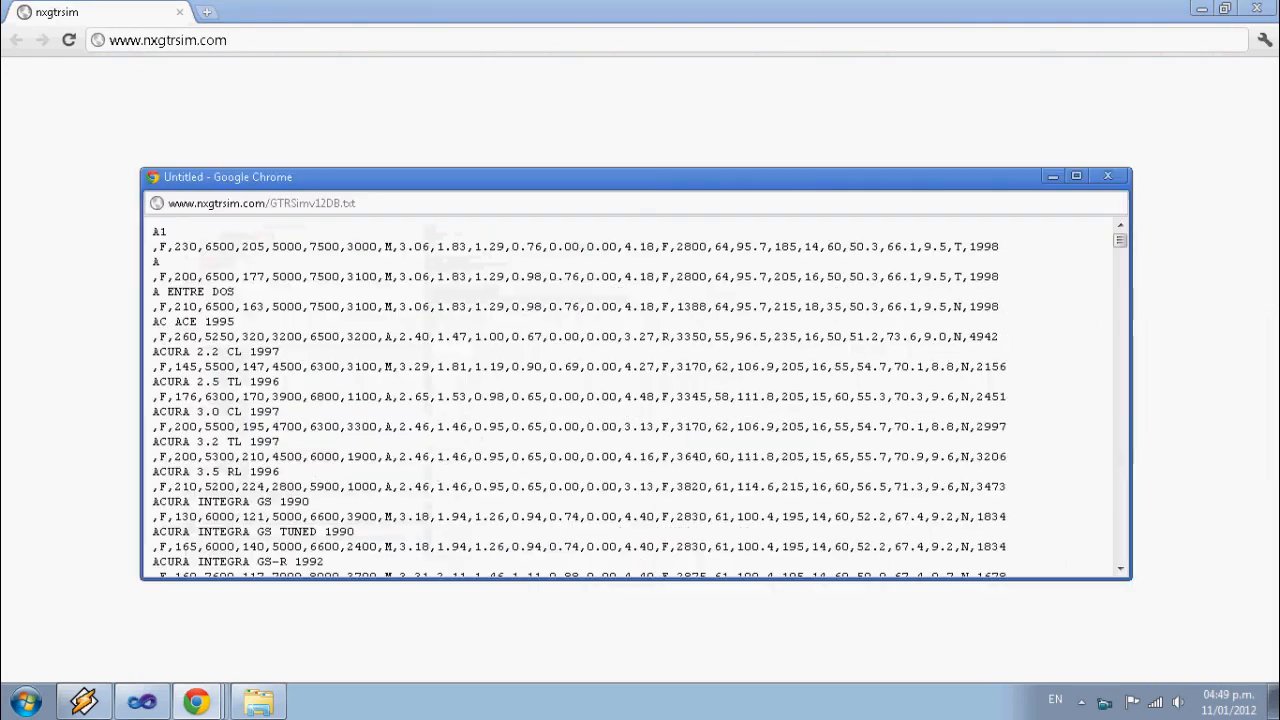
Maximize the car database window, scroll toward its end, and search for 'Sentr'
{"action": "left_click", "coordinate": [1075, 176]}
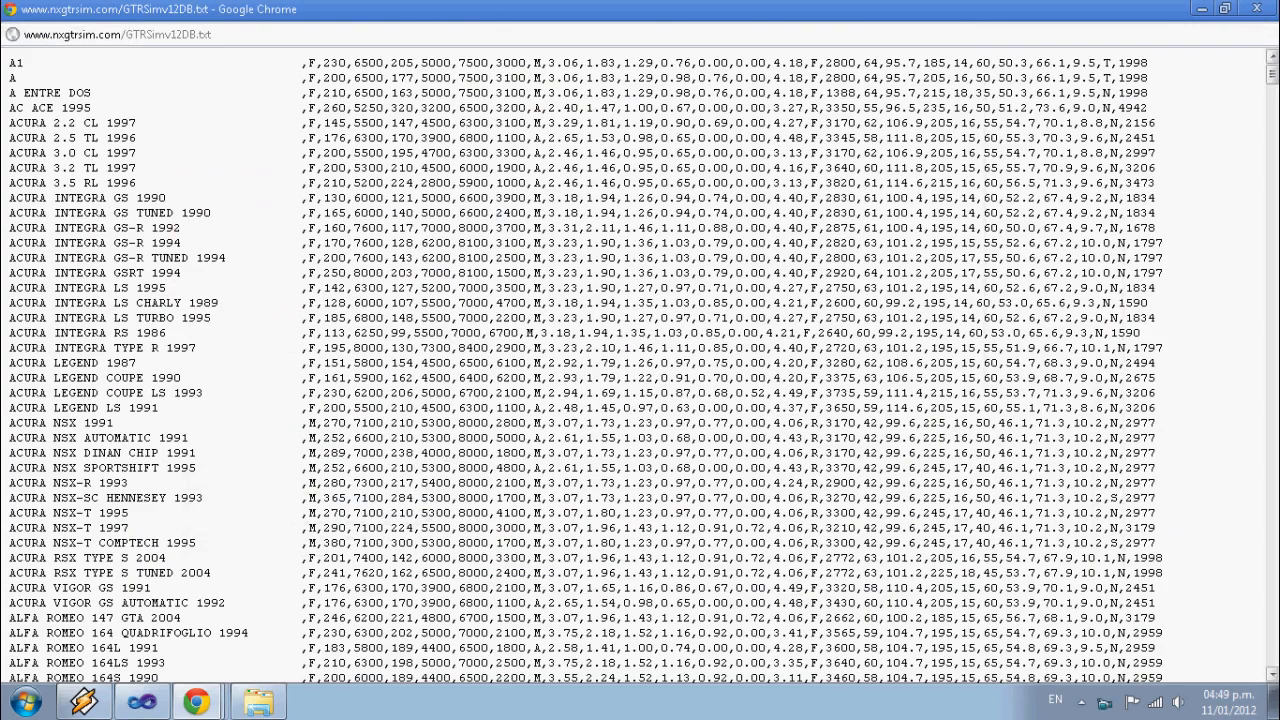
{"action": "scroll", "scroll_direction": "down", "scroll_amount": 3}
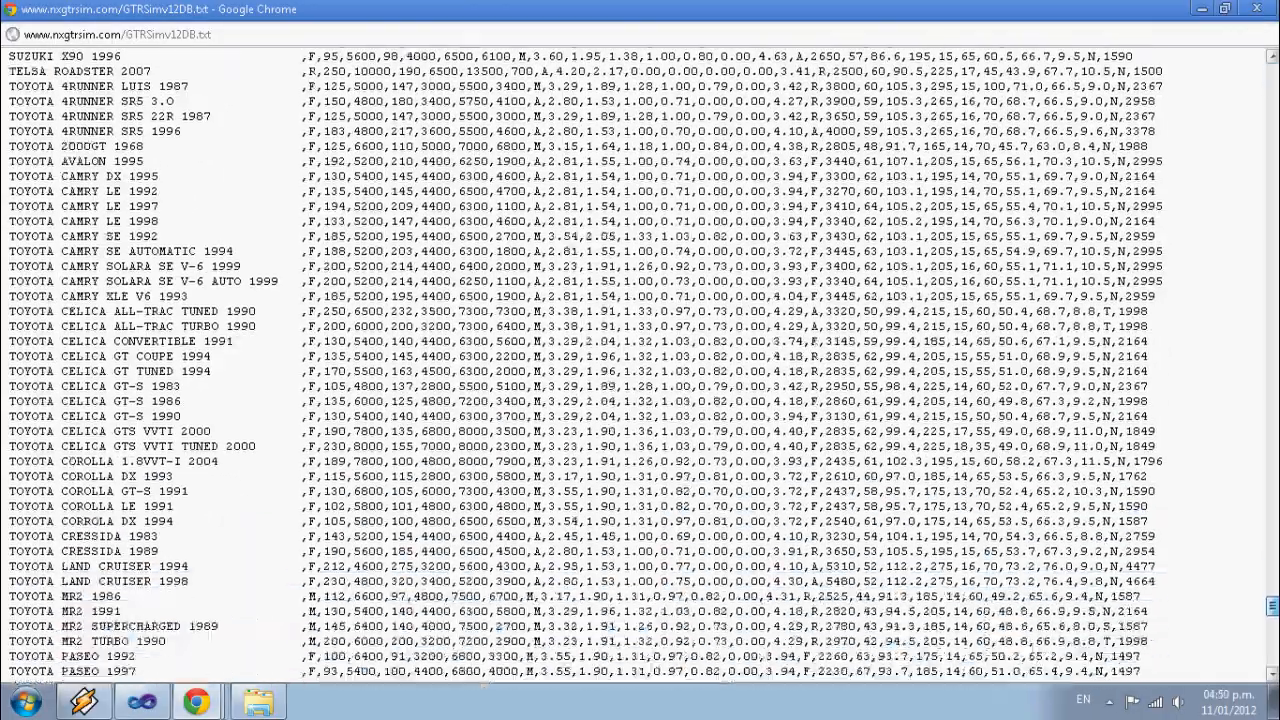
{"action": "scroll", "scroll_direction": "down", "scroll_amount": 3}
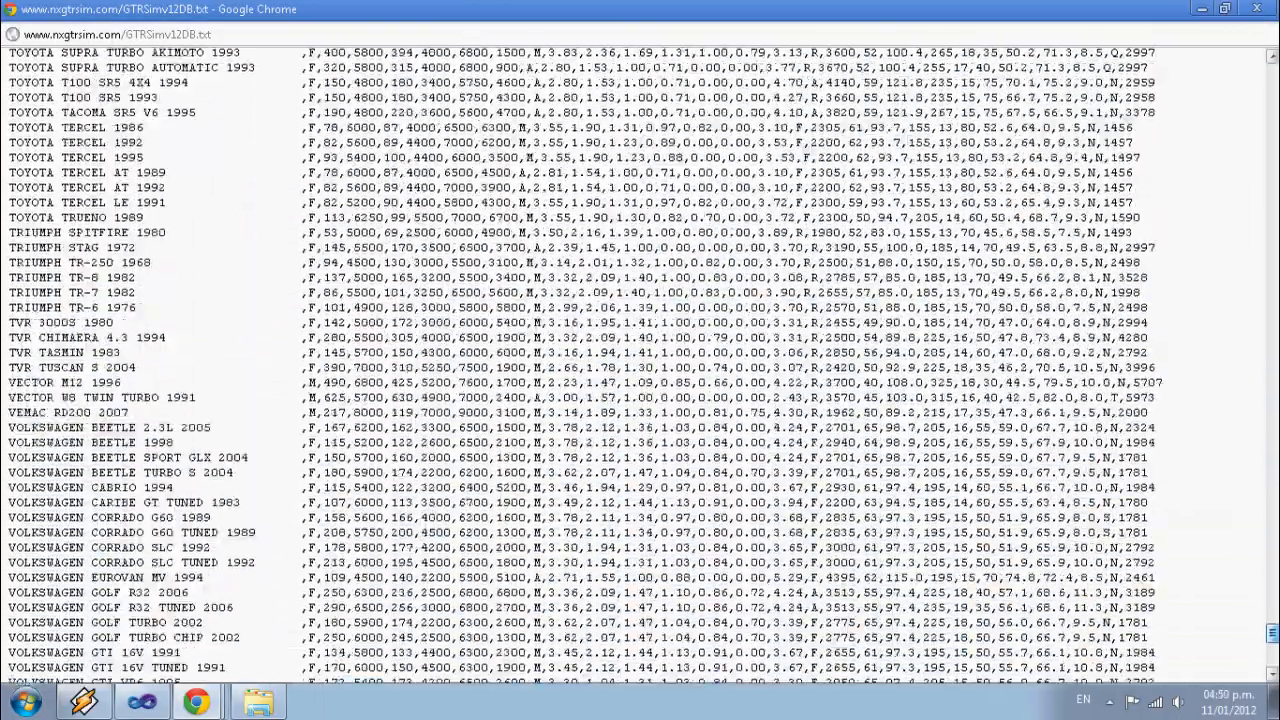
{"action": "scroll", "scroll_direction": "down", "scroll_amount": 3}
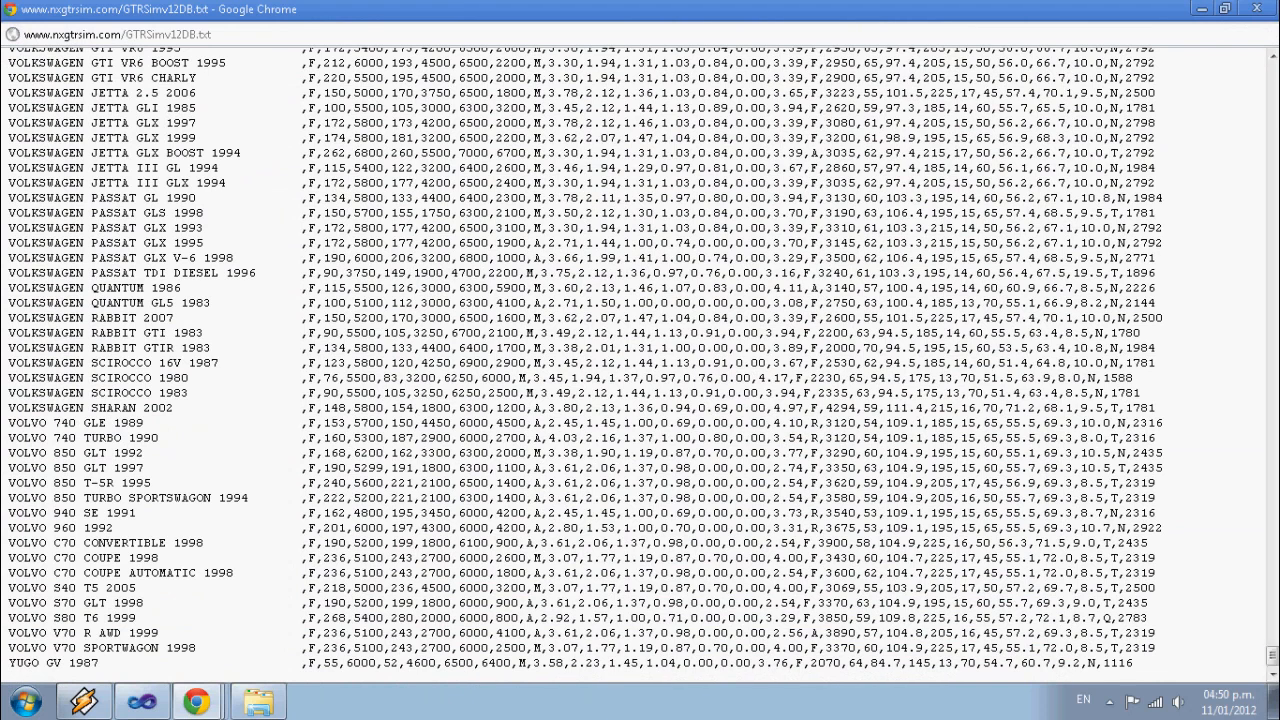
{"action": "key", "text": "ctrl+f"}
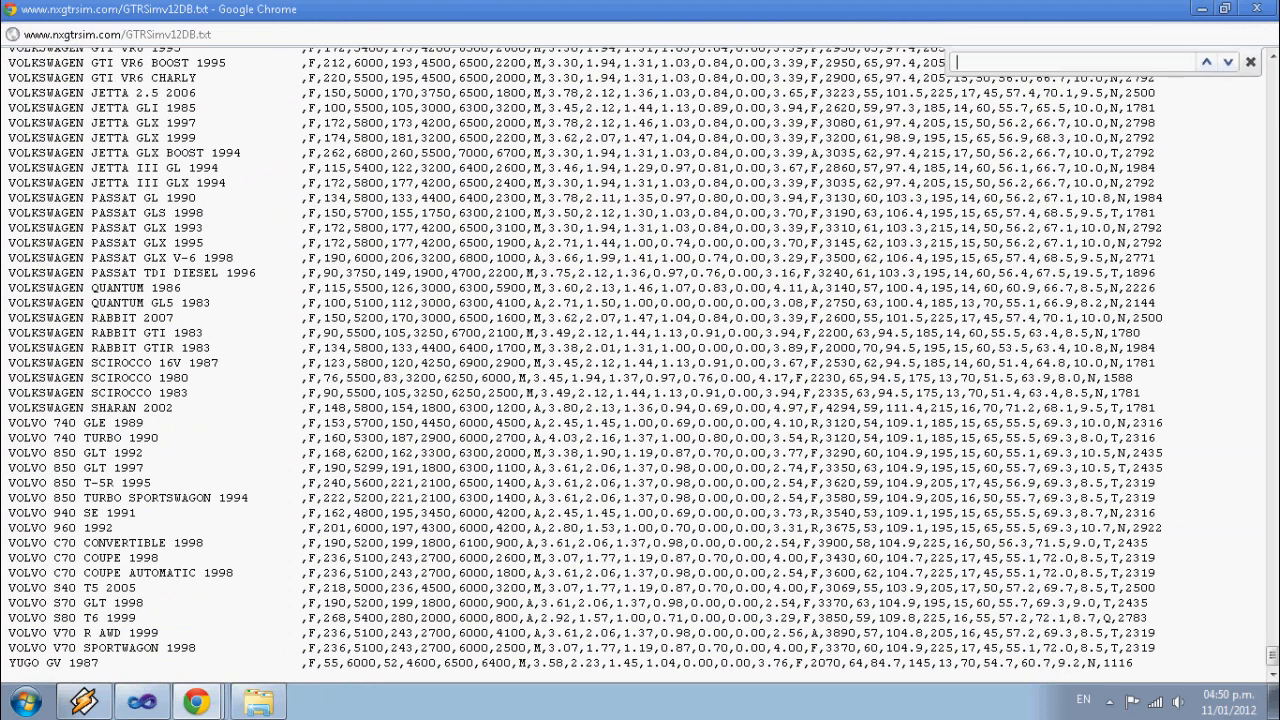
{"action": "type", "text": "Sentr"}
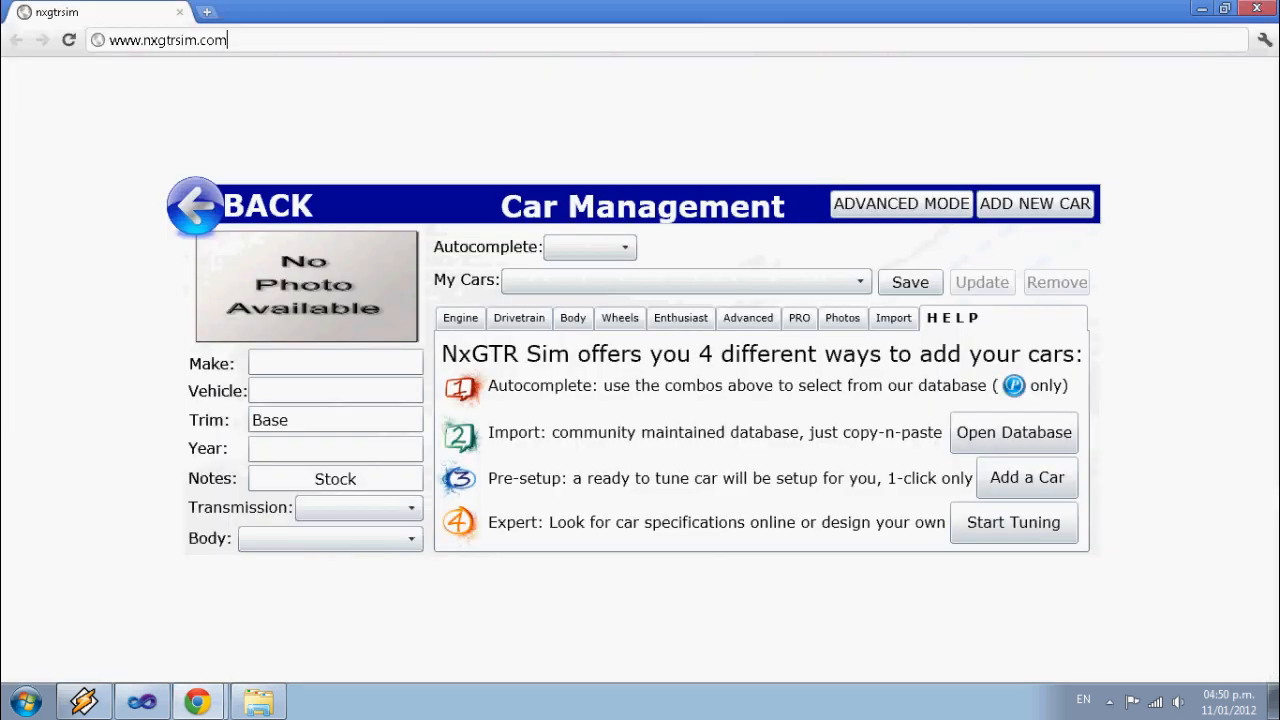
Go back from Car Management to the test selection screen
{"action": "left_click", "coordinate": [893, 318]}
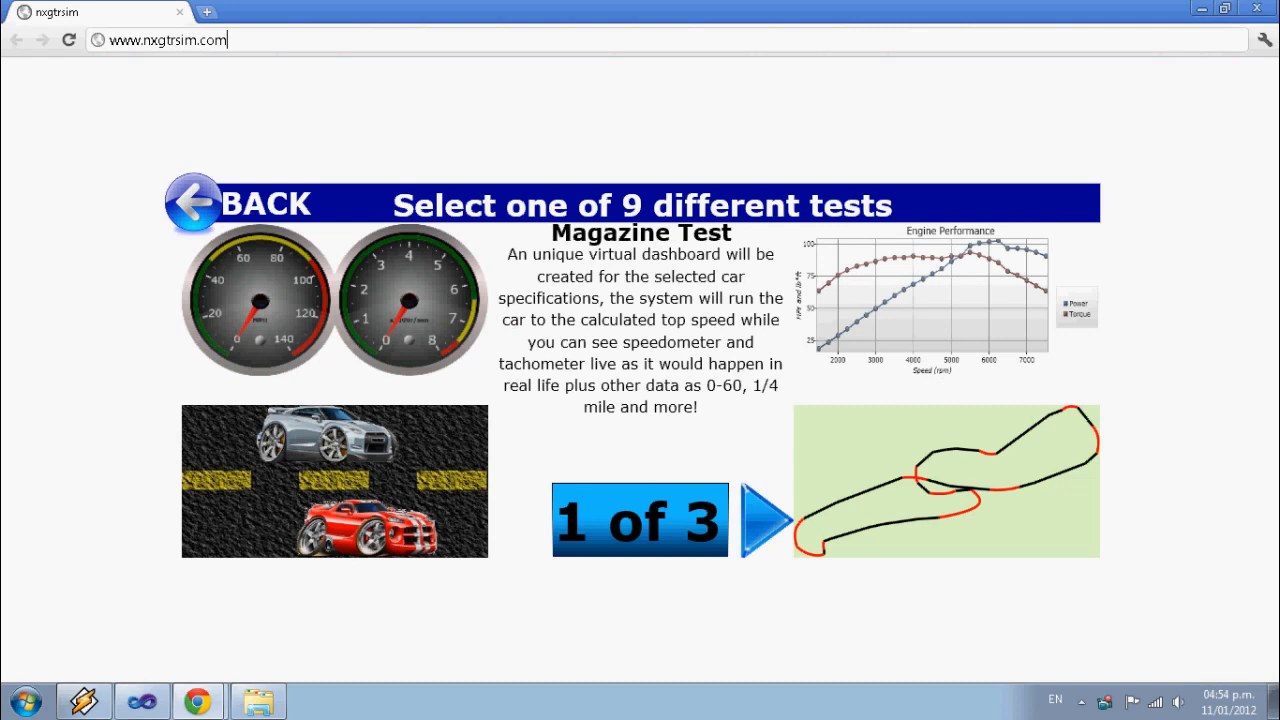
Read the Real Dyno, Racing Track, Comparison and Ranking test descriptions, then start Magazine Test
{"action": "left_click", "coordinate": [769, 521]}
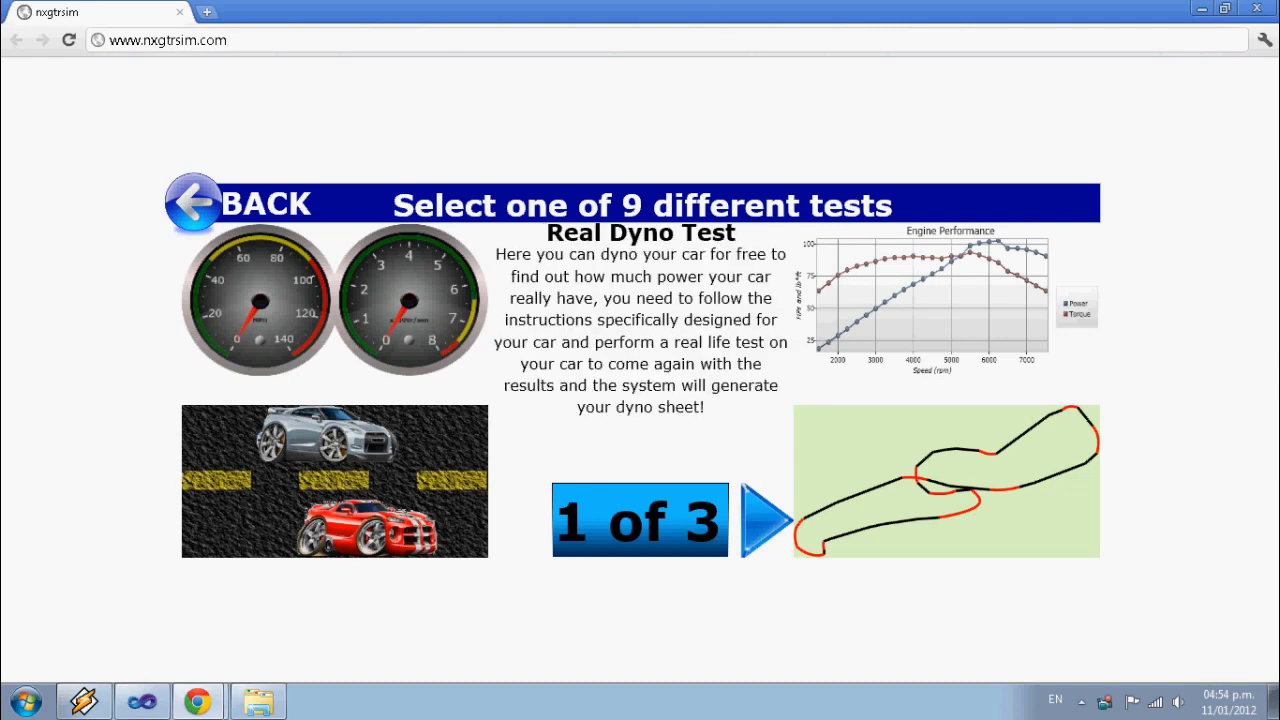
{"action": "left_click", "coordinate": [760, 520]}
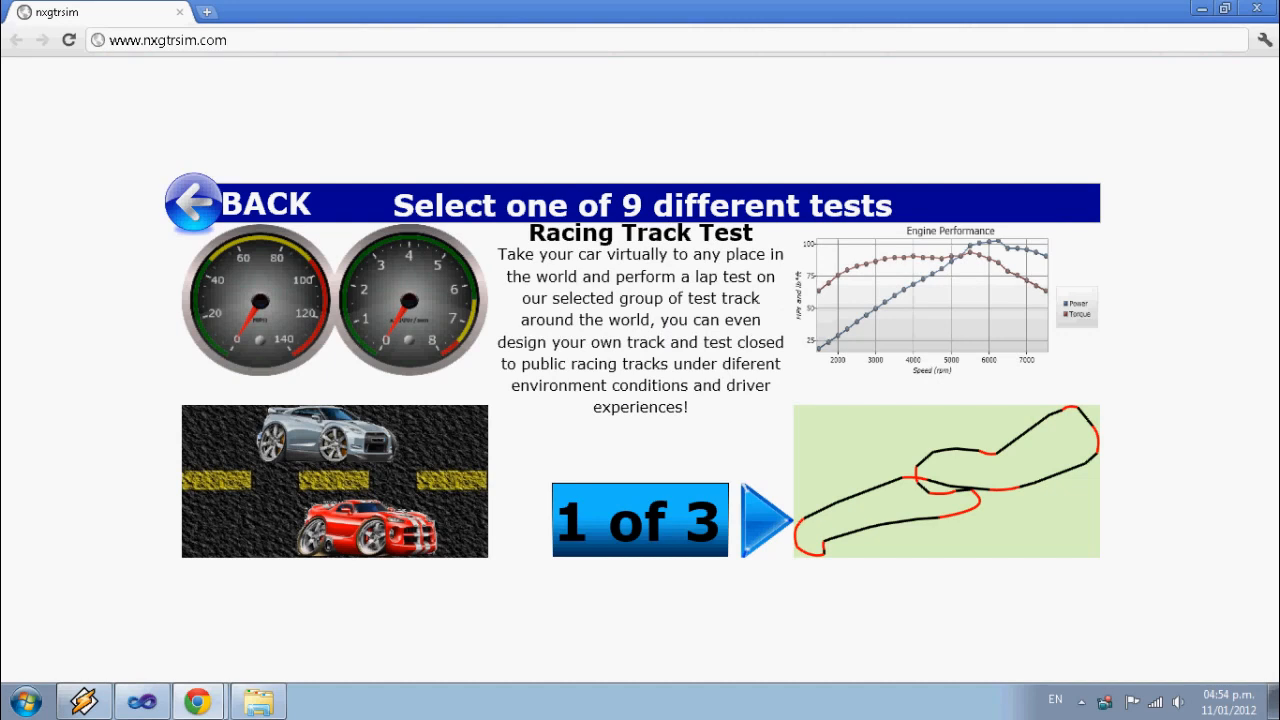
{"action": "left_click", "coordinate": [760, 520]}
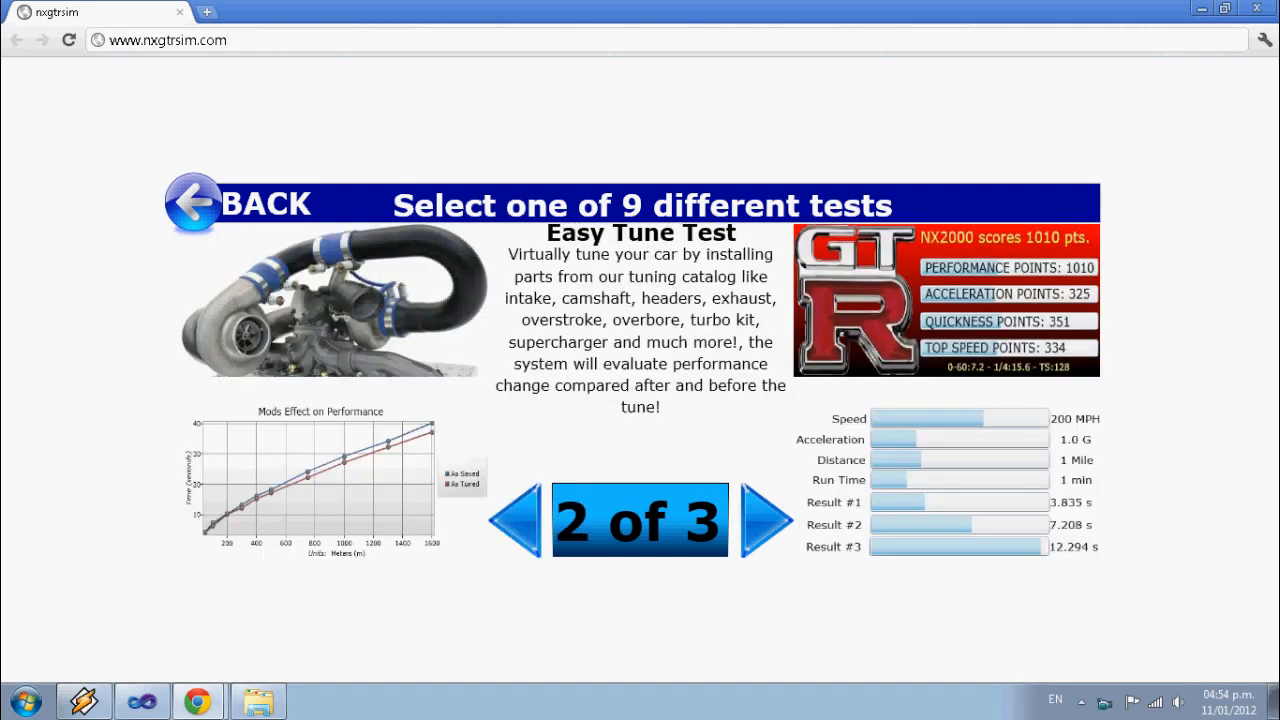
{"action": "left_click", "coordinate": [759, 520]}
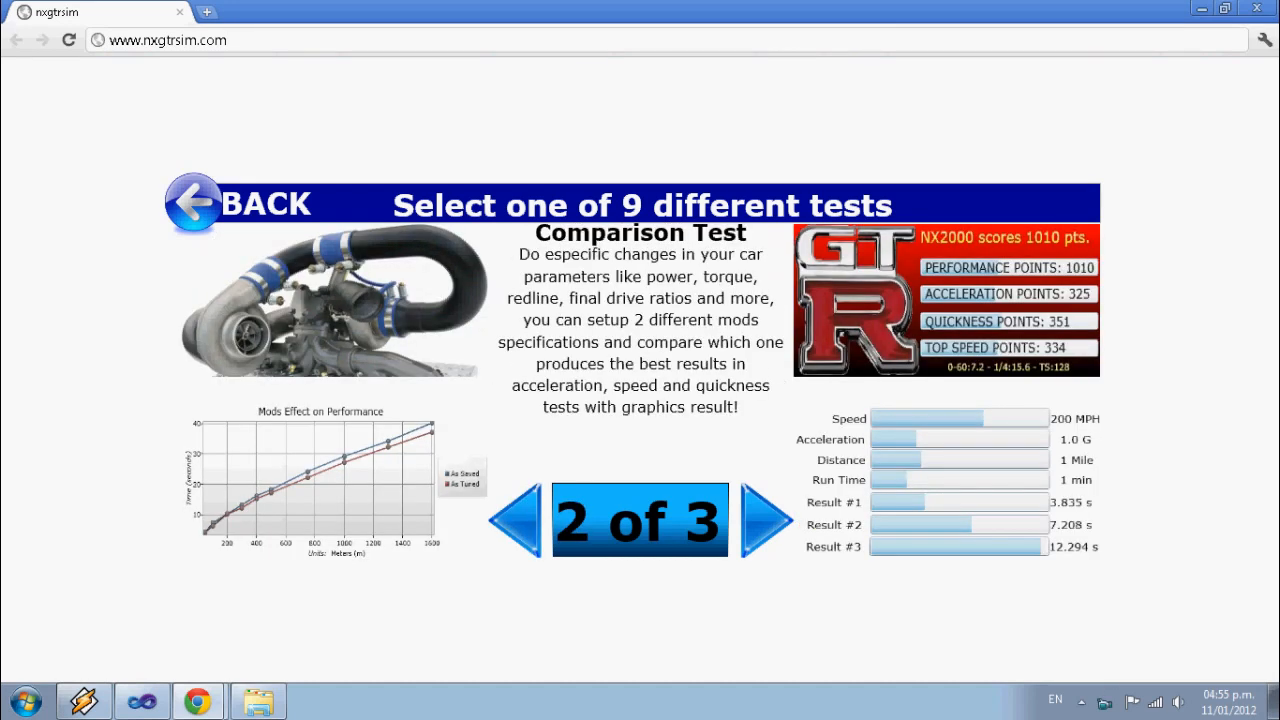
{"action": "left_click", "coordinate": [764, 520]}
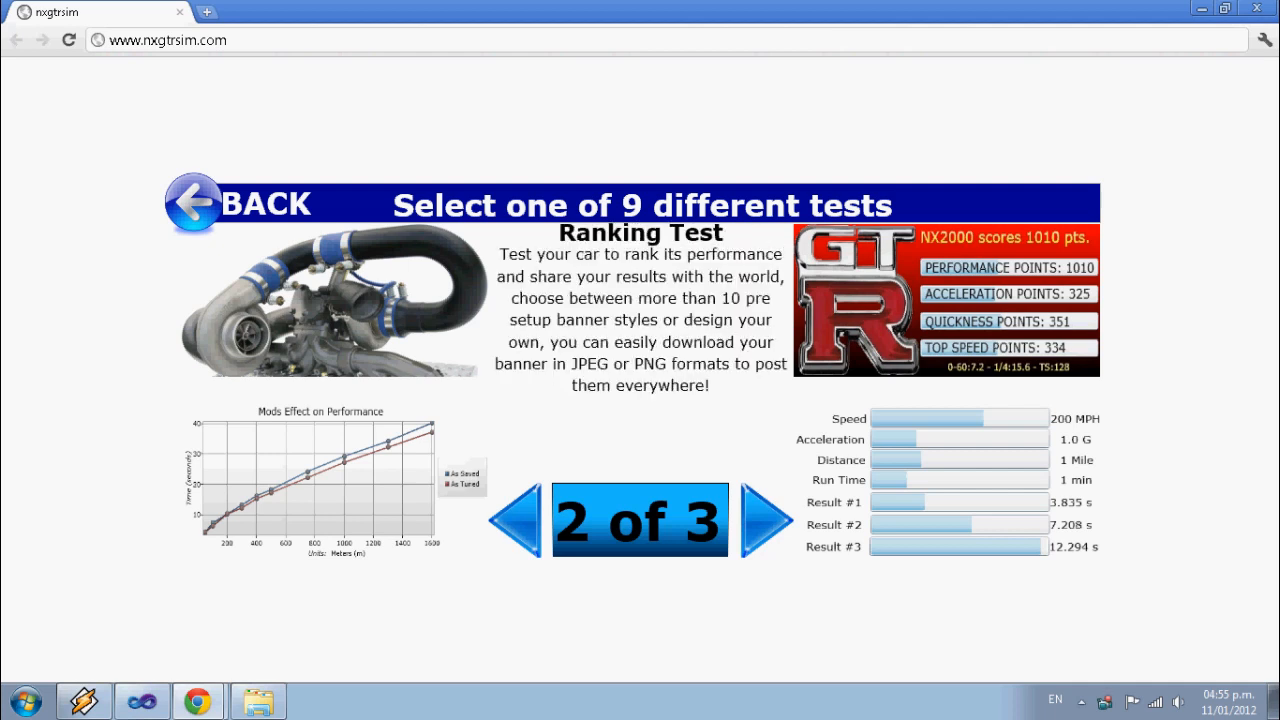
{"action": "left_click", "coordinate": [755, 520]}
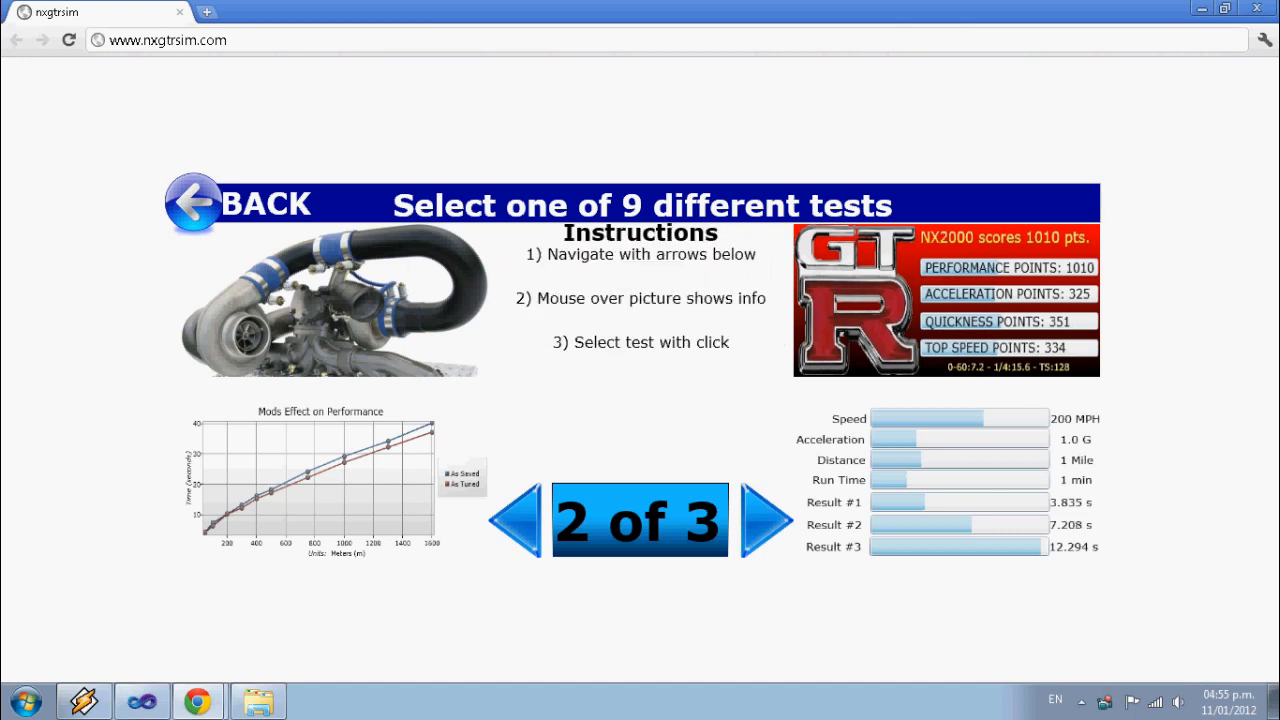
{"action": "left_click", "coordinate": [757, 520]}
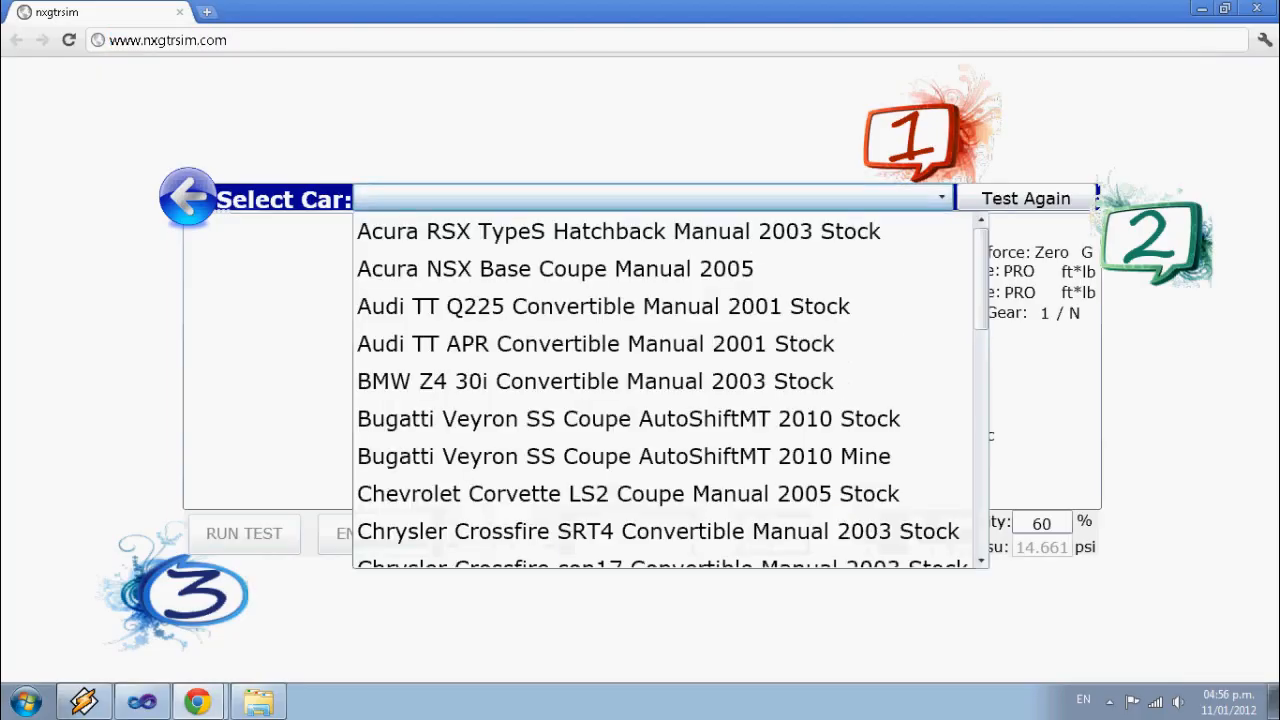
Run the Magazine Test on the Nissan Nx2000 GTR Coupe 1993 Demo, shifting into fifth
{"action": "scroll", "scroll_direction": "down", "scroll_amount": 3}
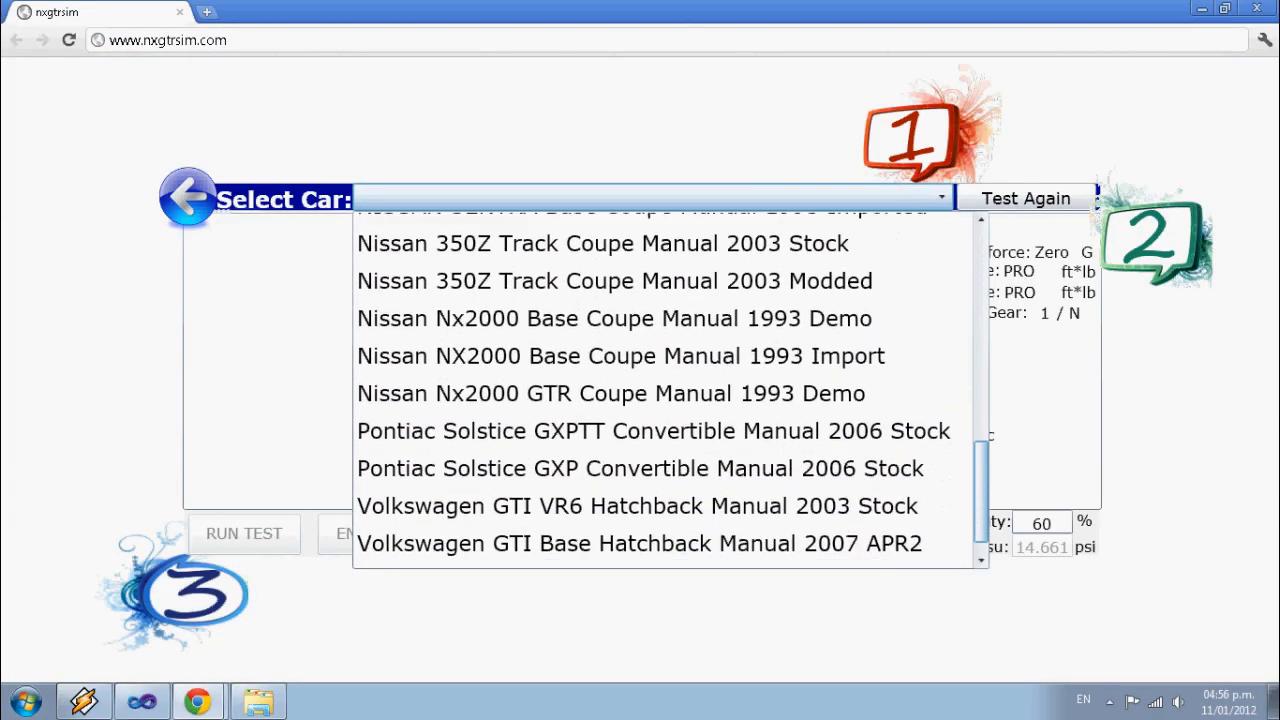
{"action": "left_click", "coordinate": [611, 393]}
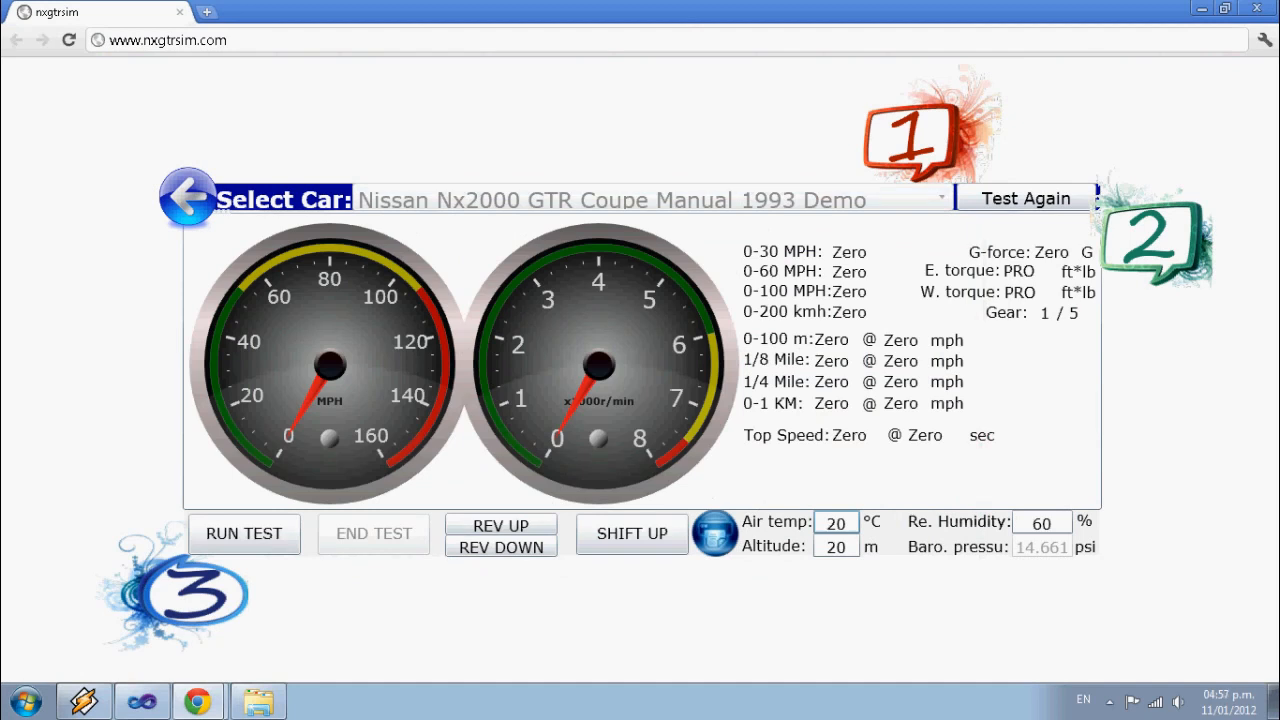
{"action": "left_click", "coordinate": [243, 534]}
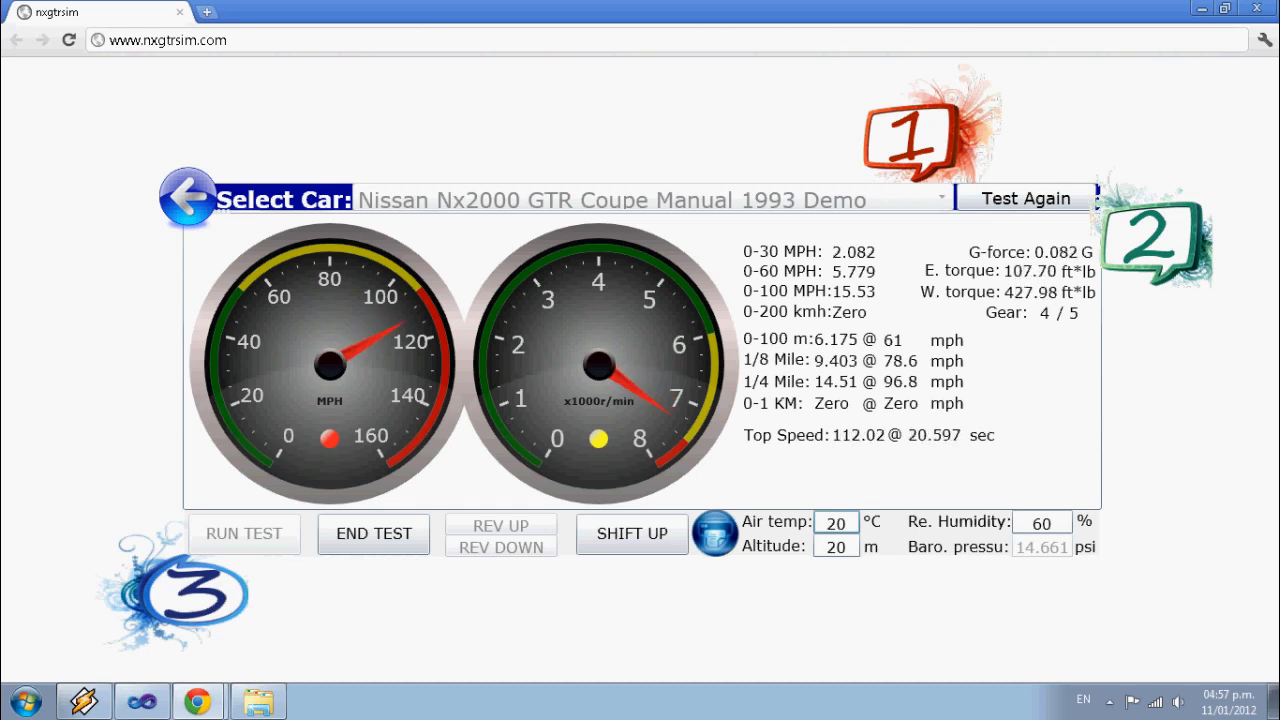
{"action": "left_click", "coordinate": [632, 534]}
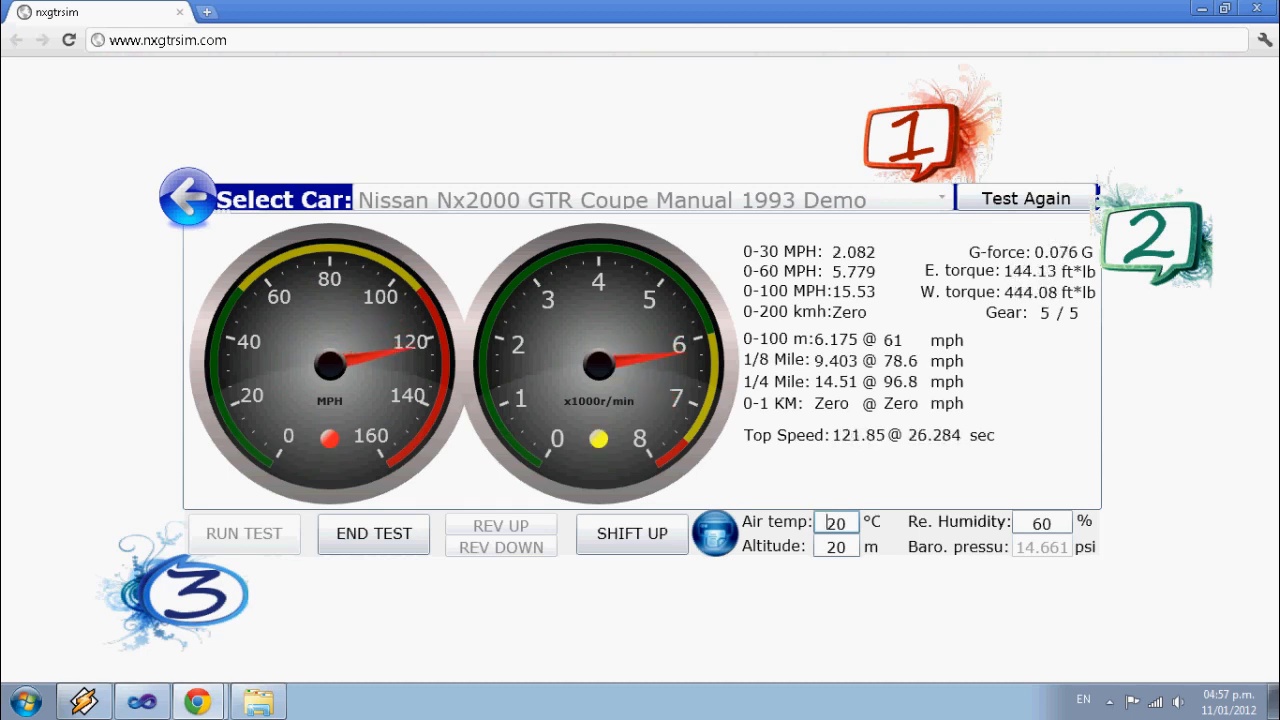
{"action": "left_click", "coordinate": [640, 197]}
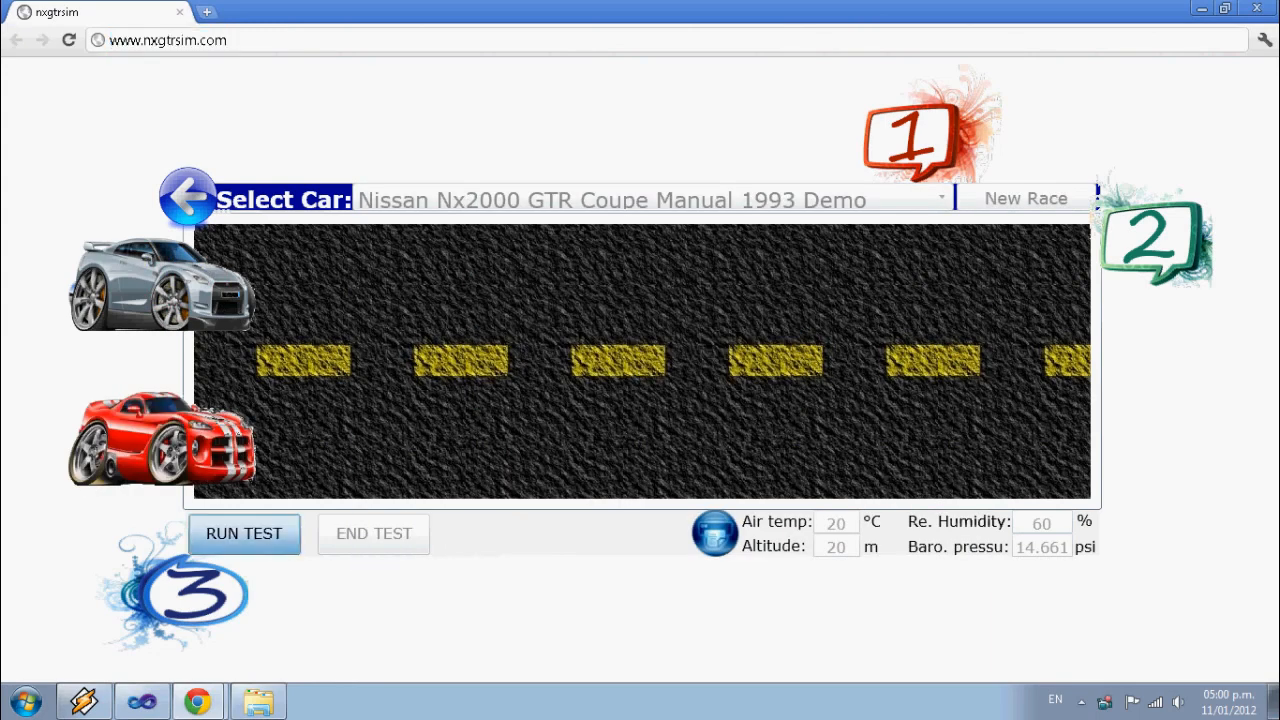
Run and end the drag race of the Nissan Nx2000 GTR against the red rival
{"action": "left_click", "coordinate": [243, 534]}
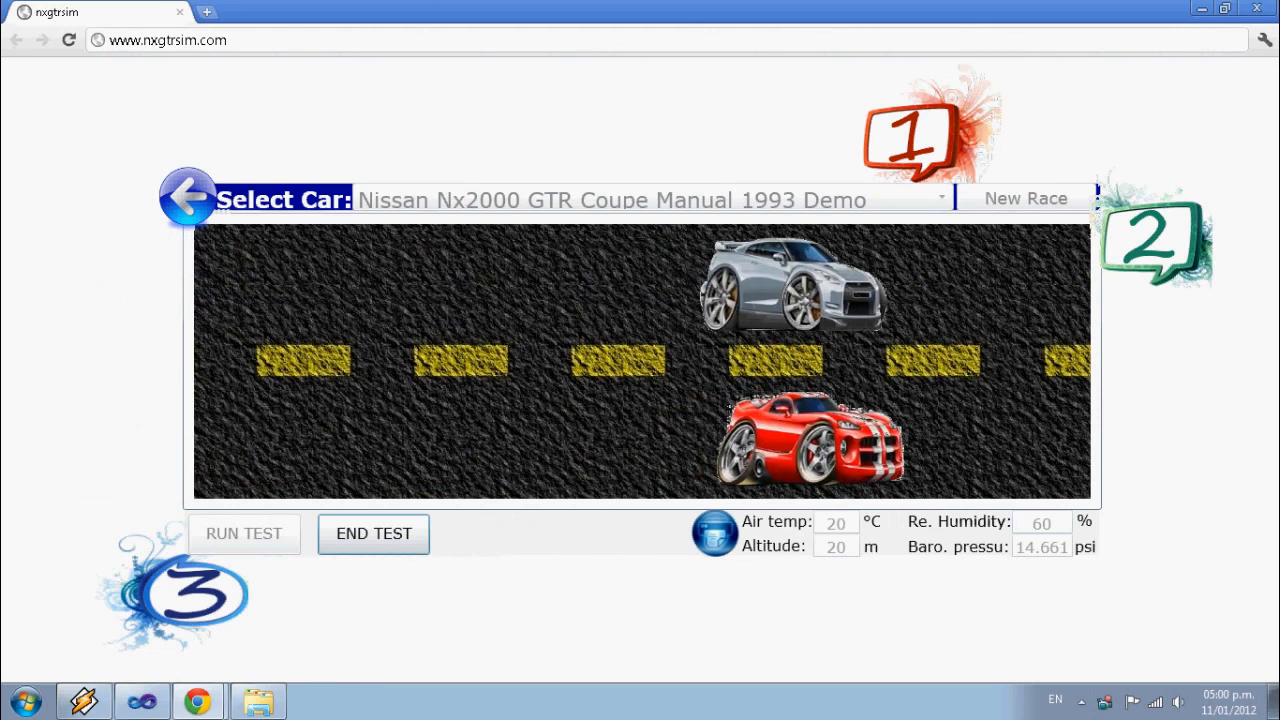
{"action": "left_click", "coordinate": [244, 534]}
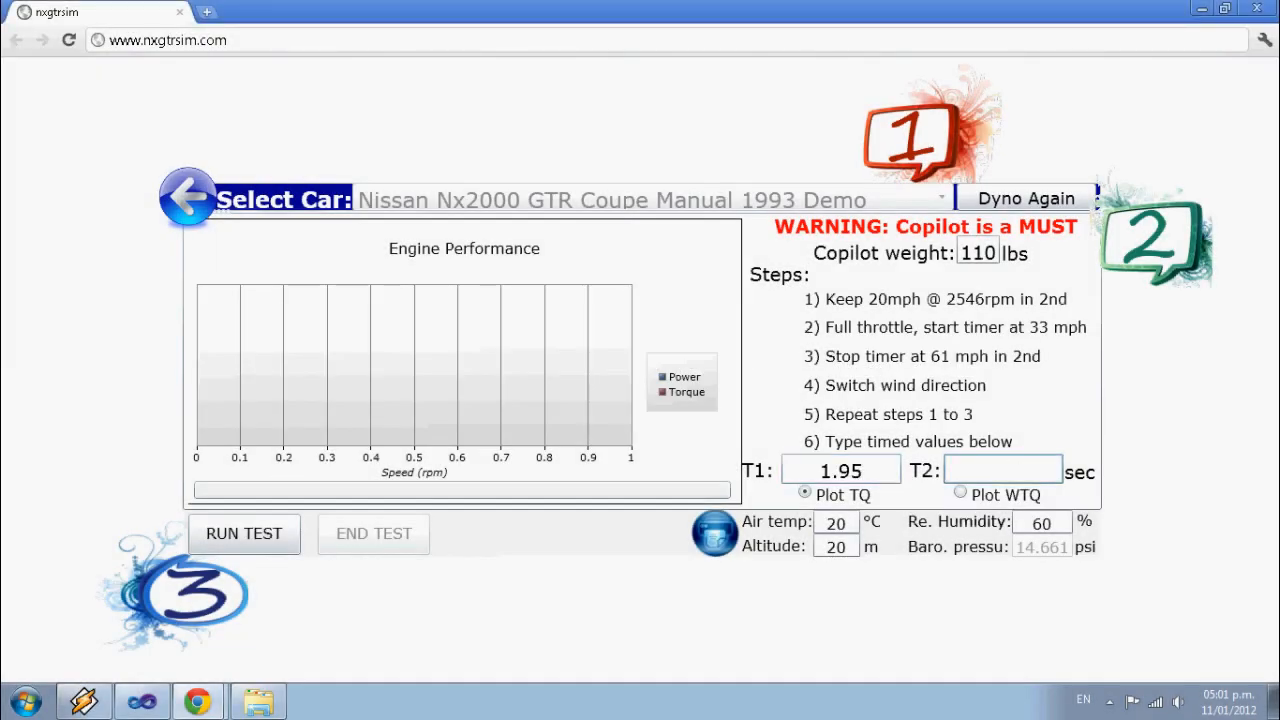
Run the dyno test plotting 251.6 hp power and 221.2 lb*ft torque
{"action": "left_click", "coordinate": [243, 534]}
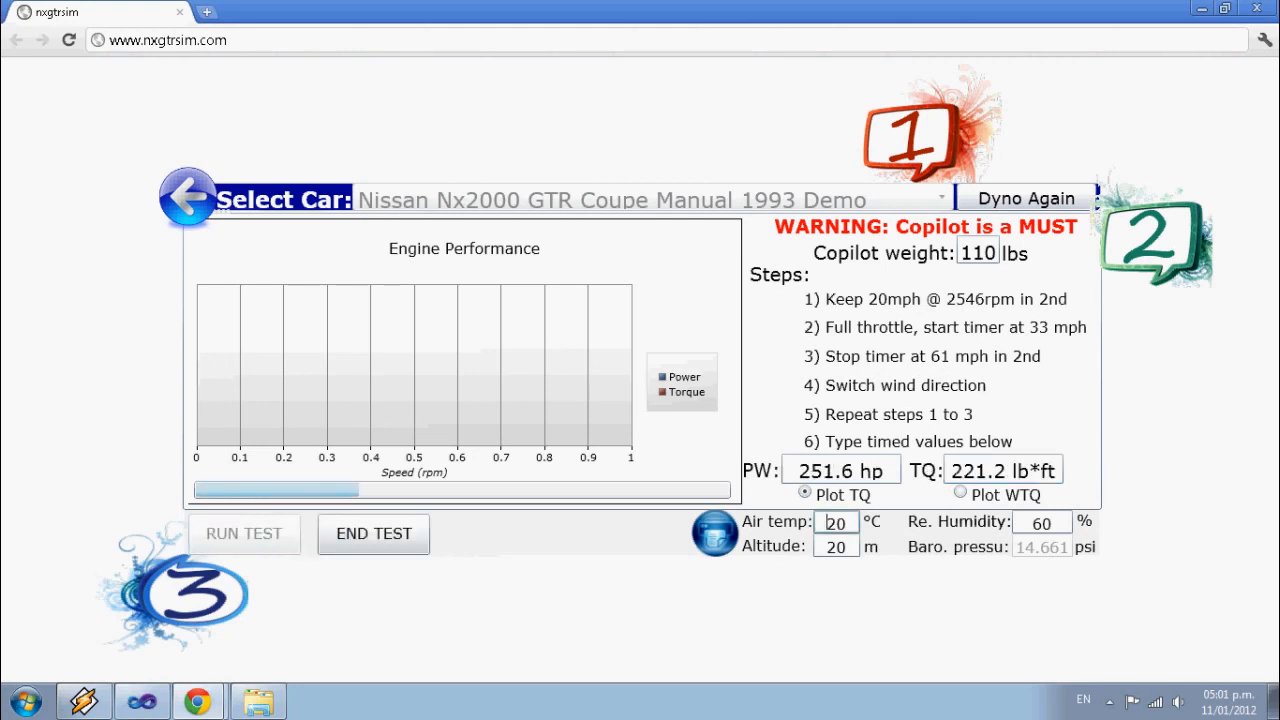
{"action": "left_click", "coordinate": [243, 534]}
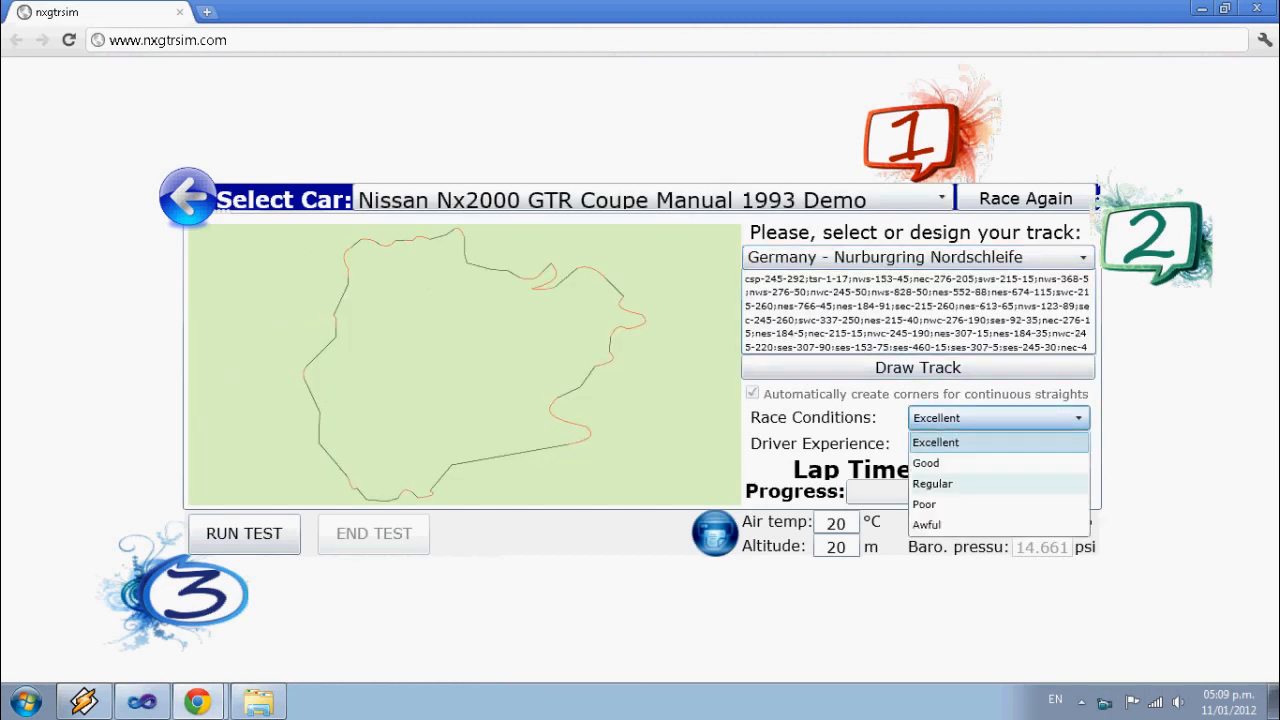
Simulate a Nurburgring lap with Poor race conditions and a Good driver, clocking 10:14:951
{"action": "left_click", "coordinate": [925, 503]}
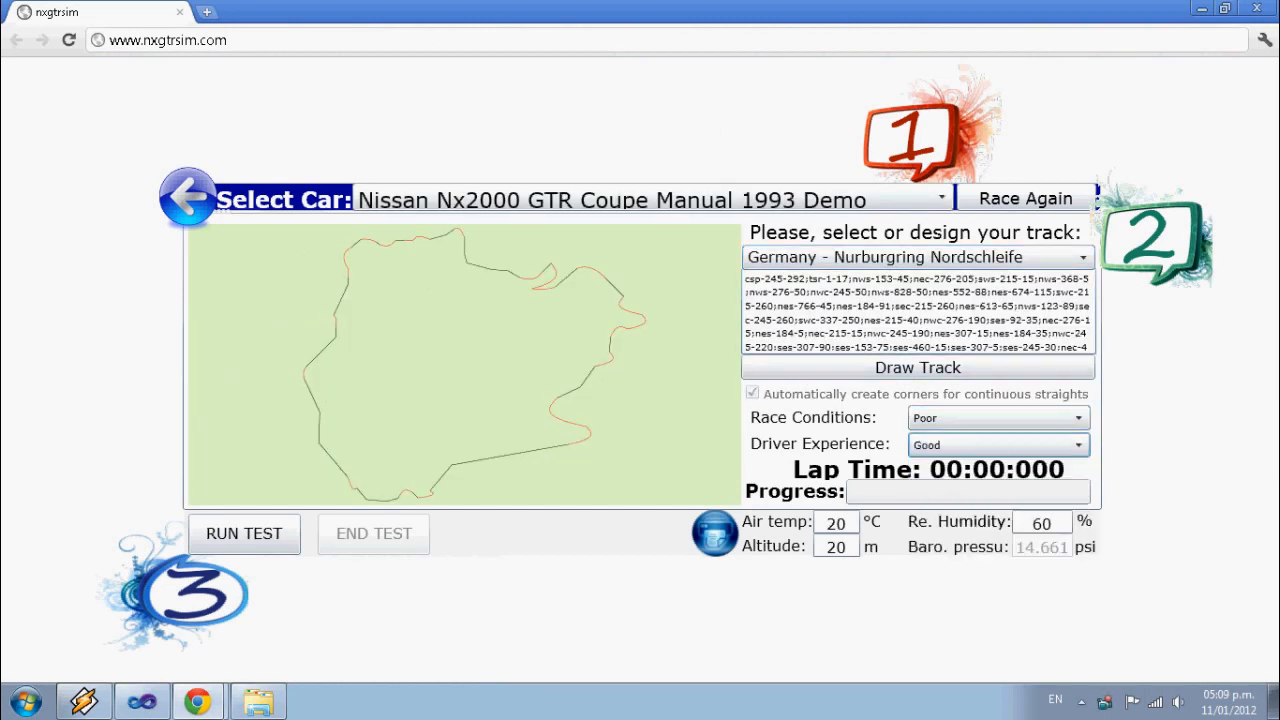
{"action": "left_click", "coordinate": [243, 534]}
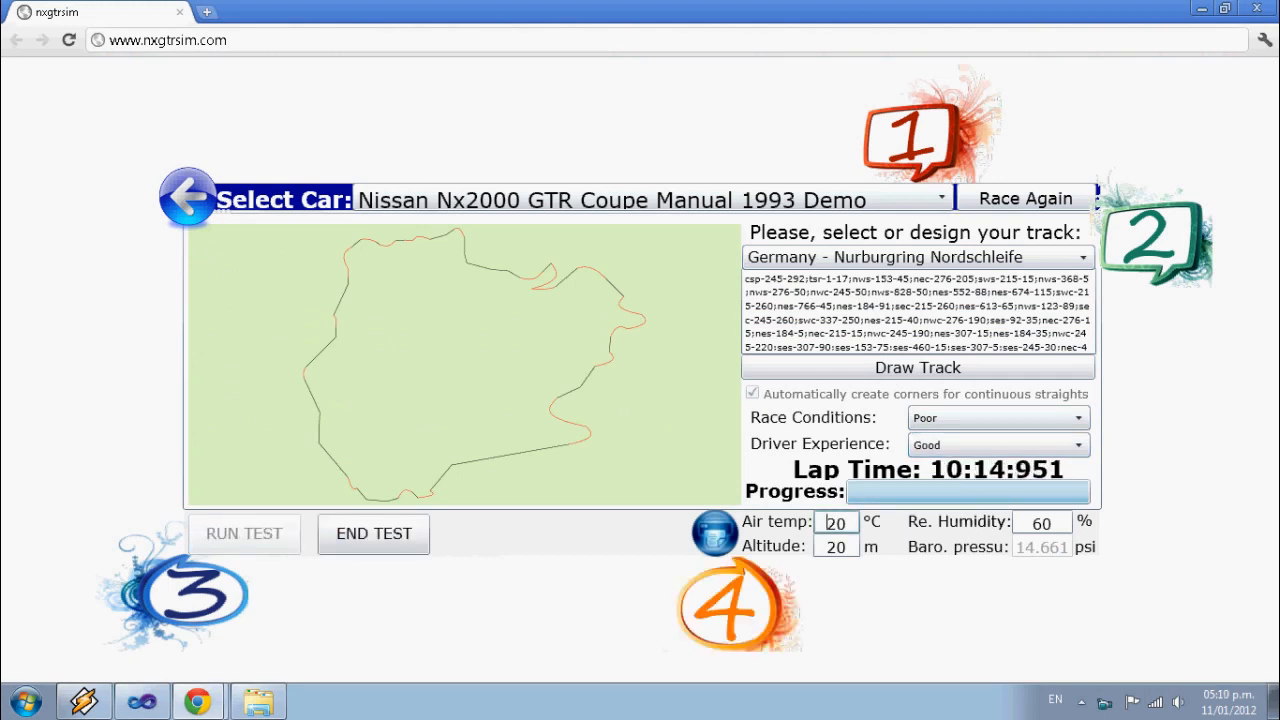
{"action": "left_click", "coordinate": [243, 534]}
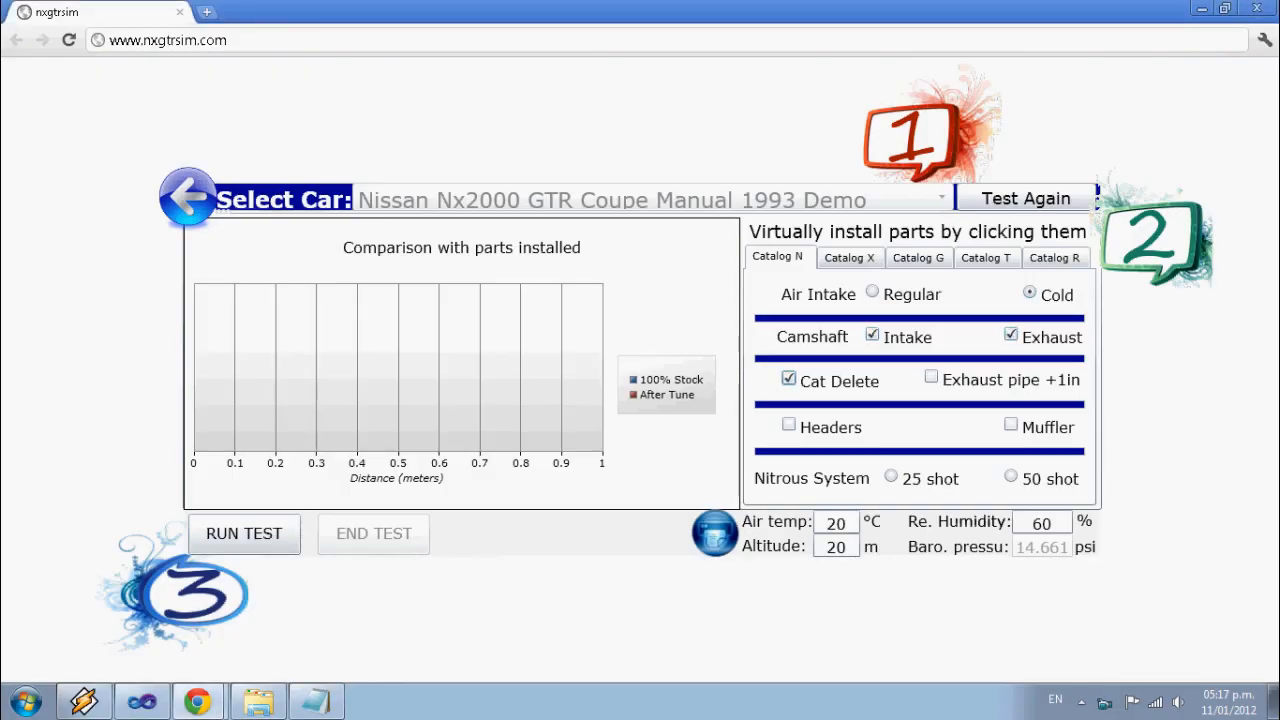
Browse the rims/body, engine internals and turbo/supercharger parts catalogs, then run the test
{"action": "left_click", "coordinate": [849, 257]}
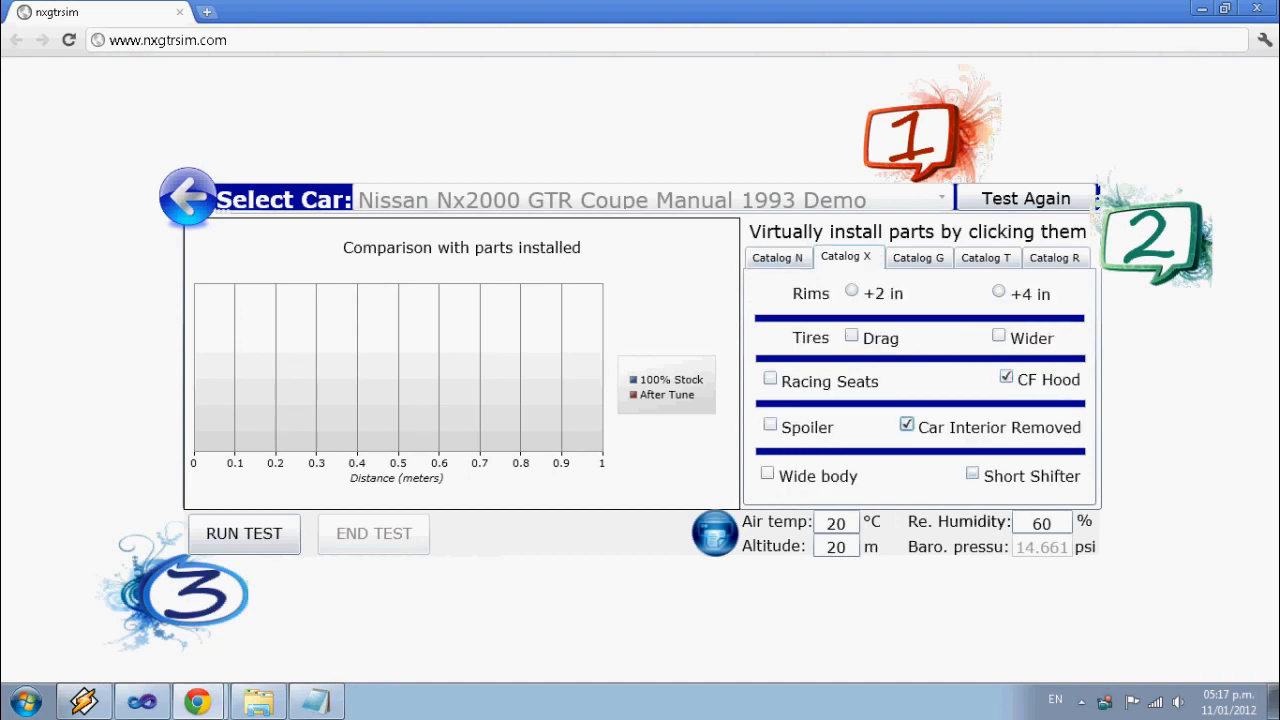
{"action": "left_click", "coordinate": [917, 257]}
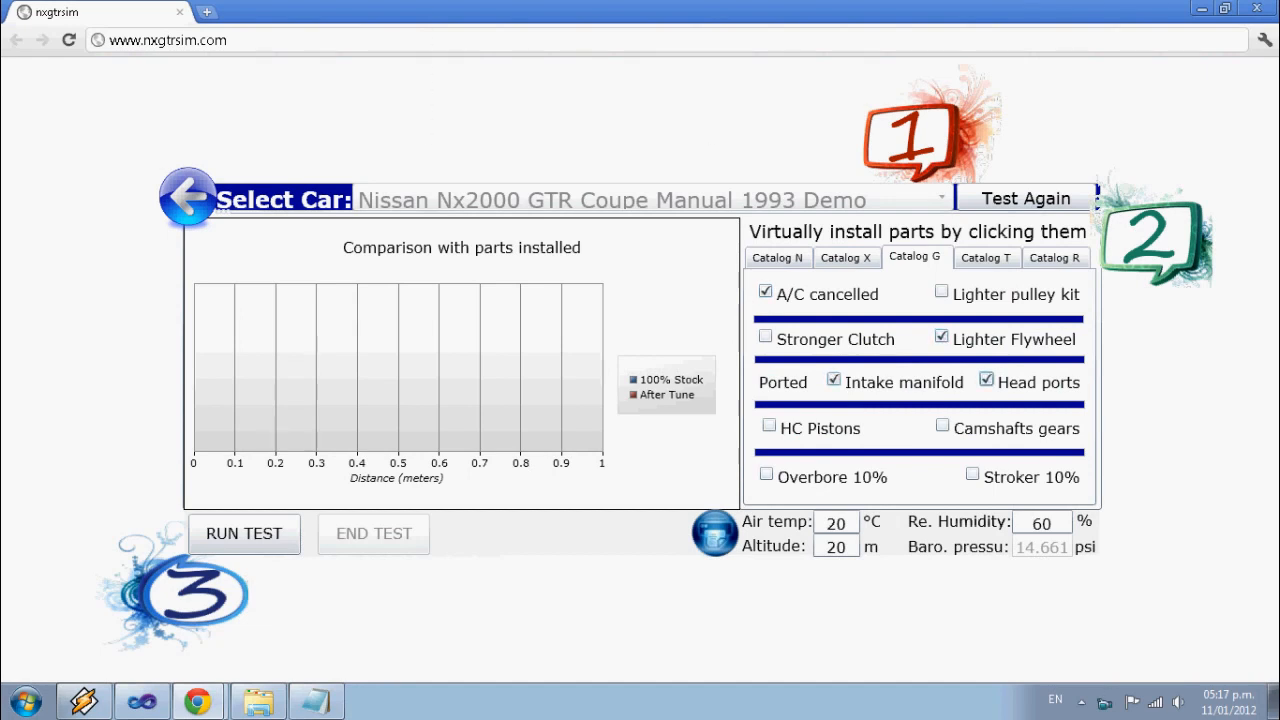
{"action": "left_click", "coordinate": [985, 258]}
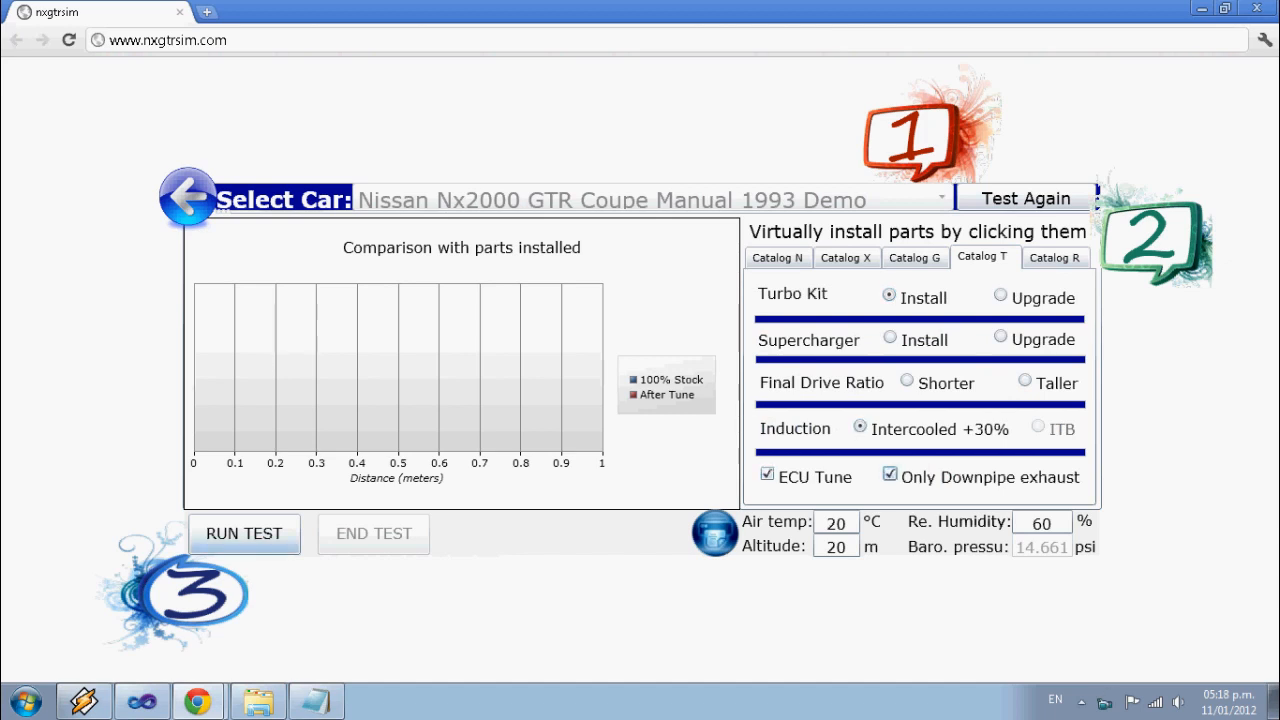
{"action": "left_click", "coordinate": [243, 534]}
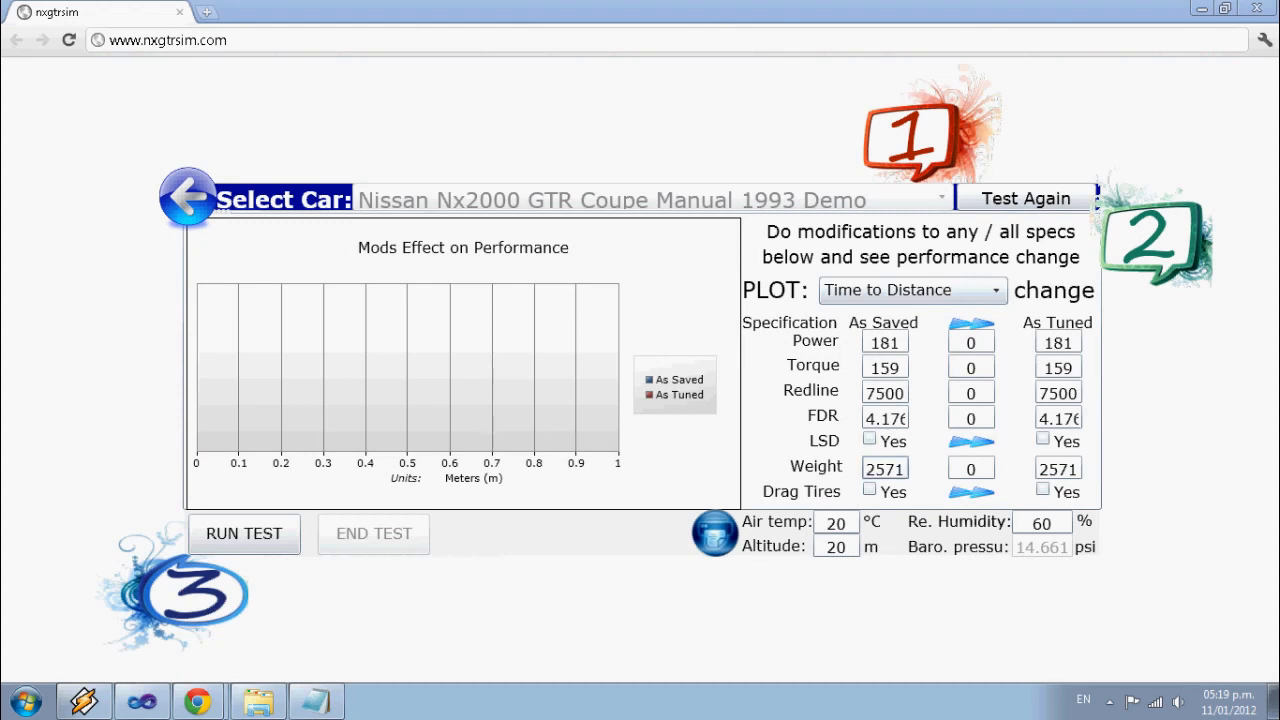
Enter weight 2000 and +45 torque (power 231, torque 204), then open the banner designer
{"action": "type", "text": "2000"}
{"action": "type", "text": "50"}
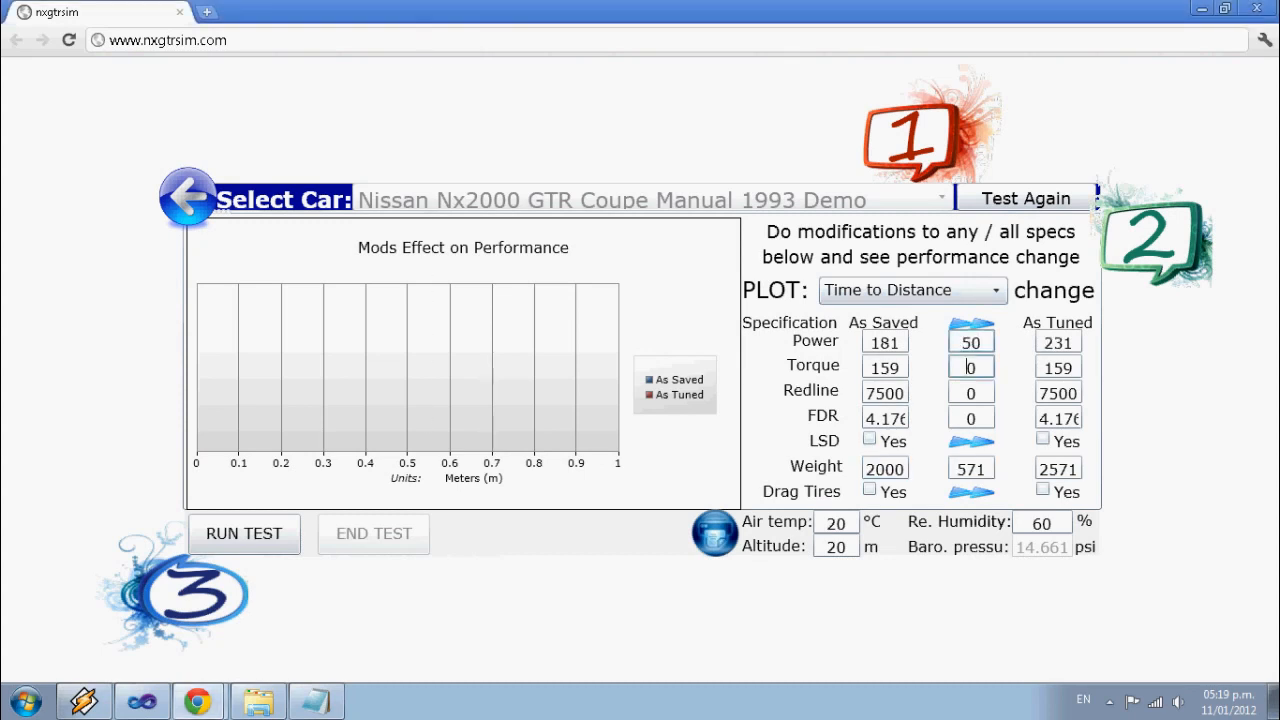
{"action": "type", "text": "45"}
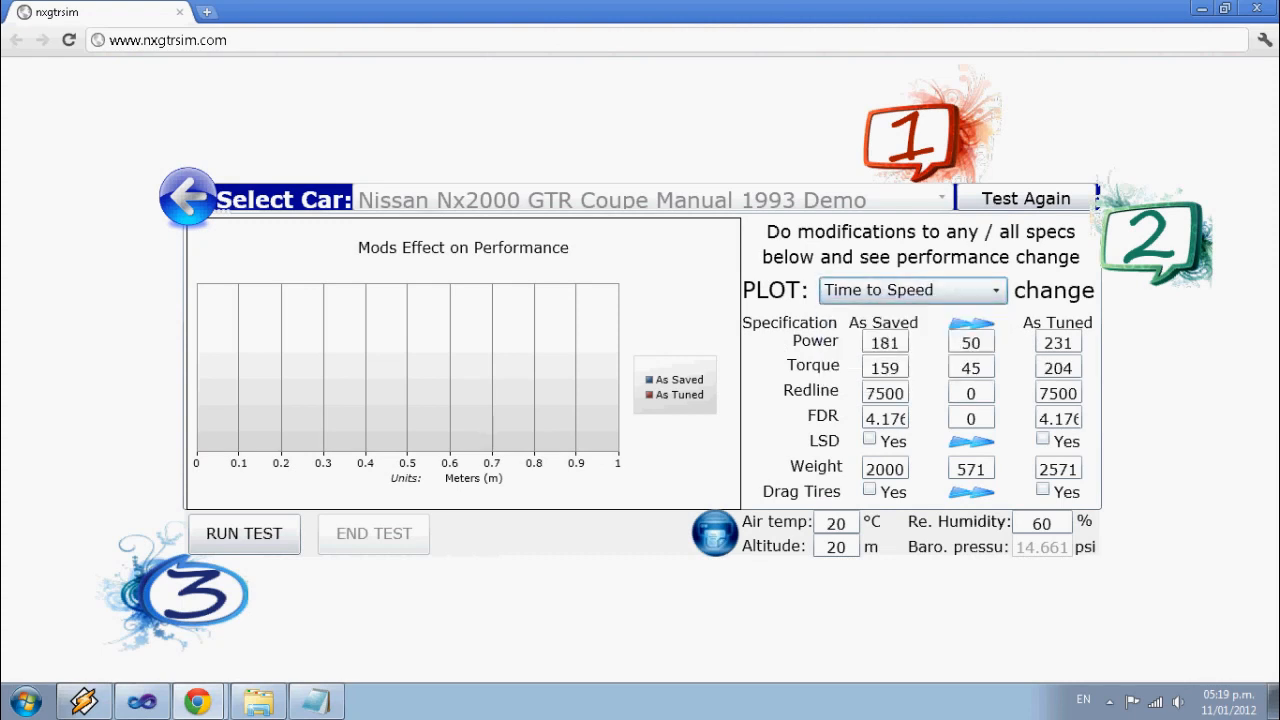
{"action": "left_click", "coordinate": [243, 534]}
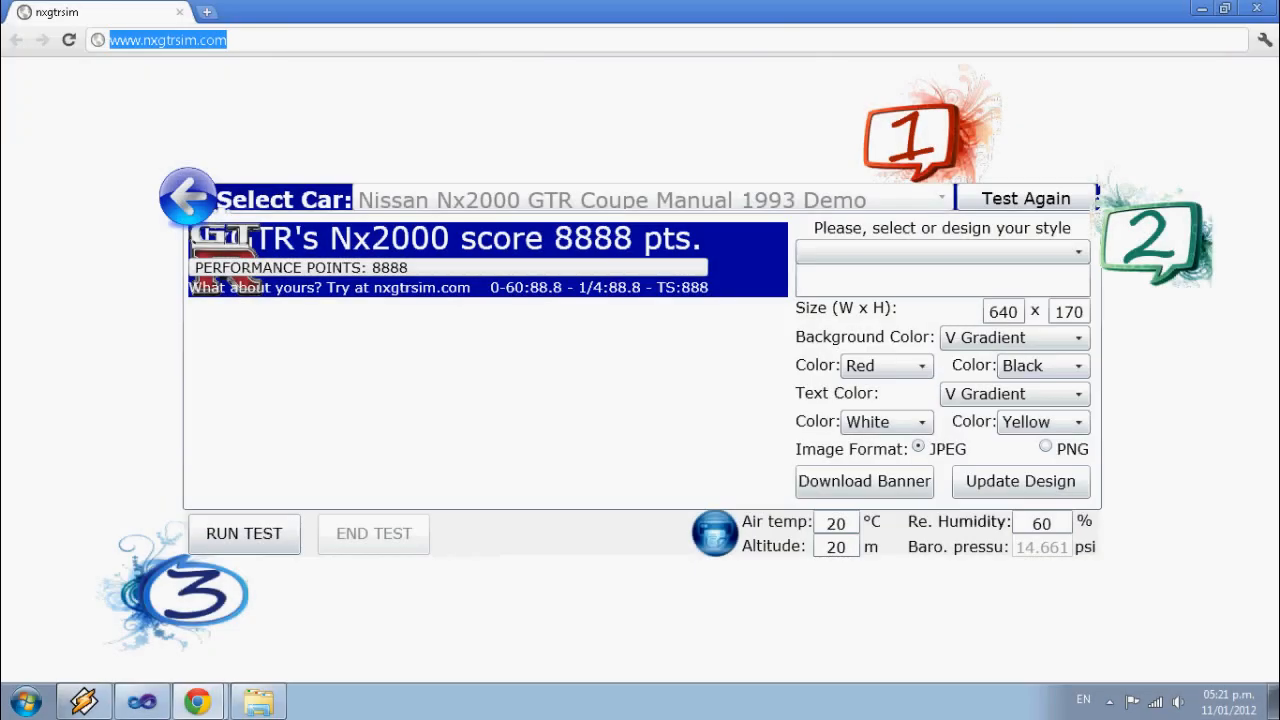
Generate the Nx2000 score banner and apply the IMDB Theme 640x170 style
{"action": "left_click", "coordinate": [243, 534]}
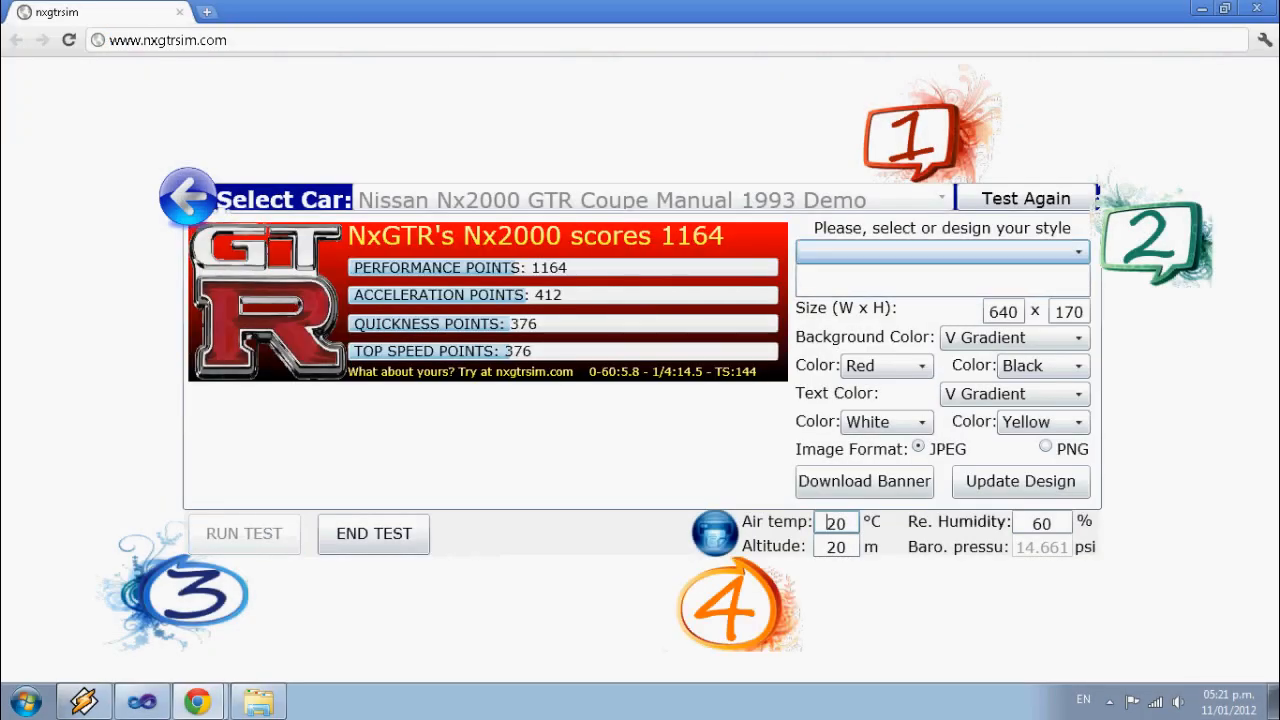
{"action": "left_click", "coordinate": [942, 252]}
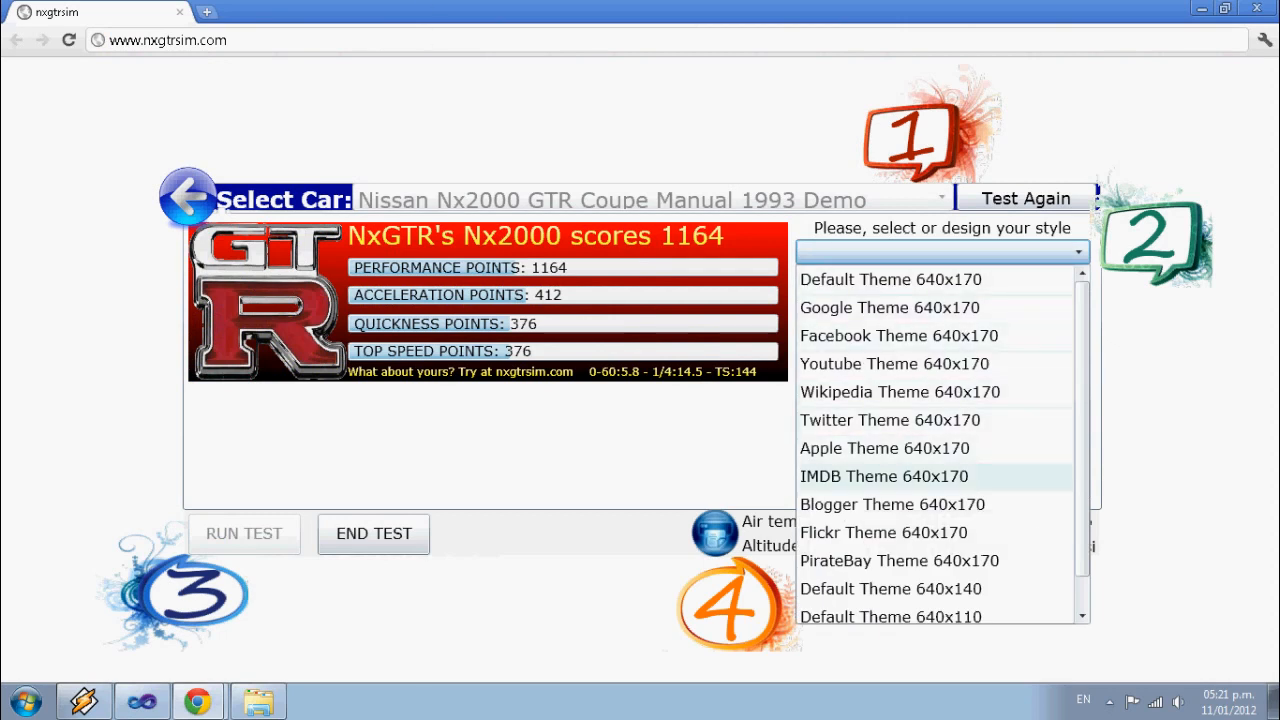
{"action": "left_click", "coordinate": [885, 476]}
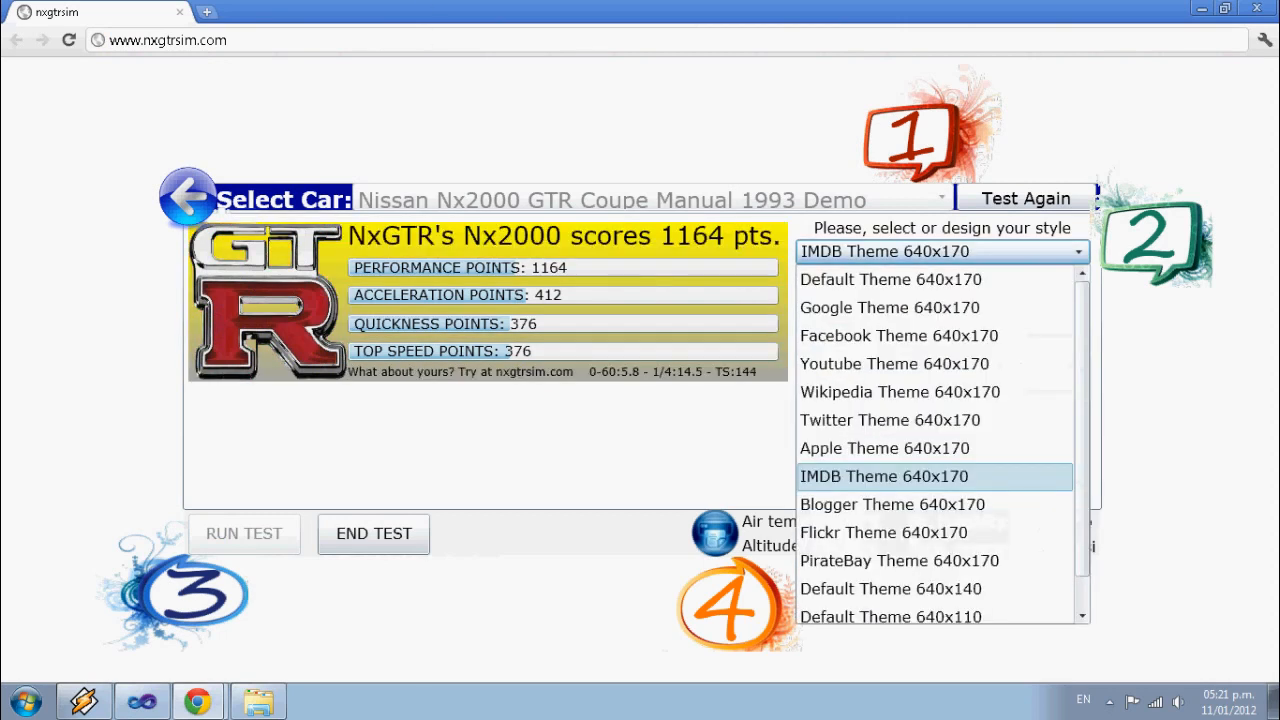
Try Default Theme 640x140 and 640x110, finishing on Default Theme 640x80
{"action": "scroll", "scroll_direction": "down", "scroll_amount": 3}
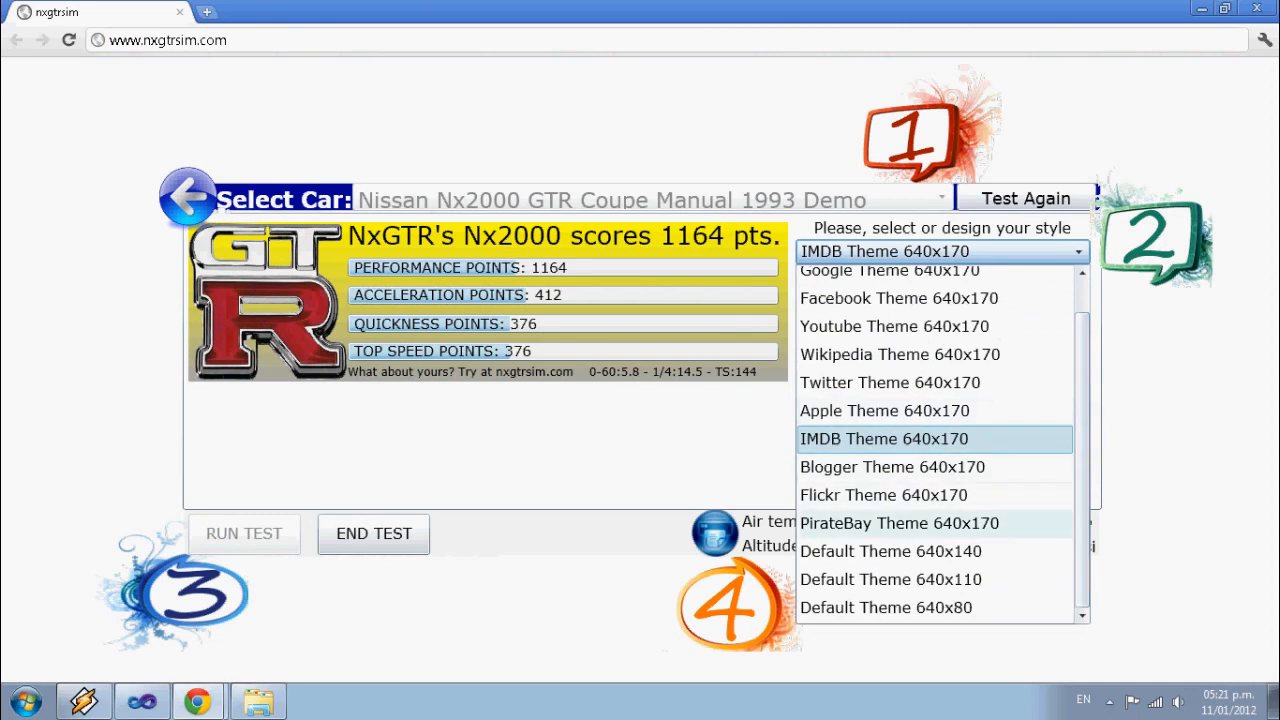
{"action": "left_click", "coordinate": [884, 551]}
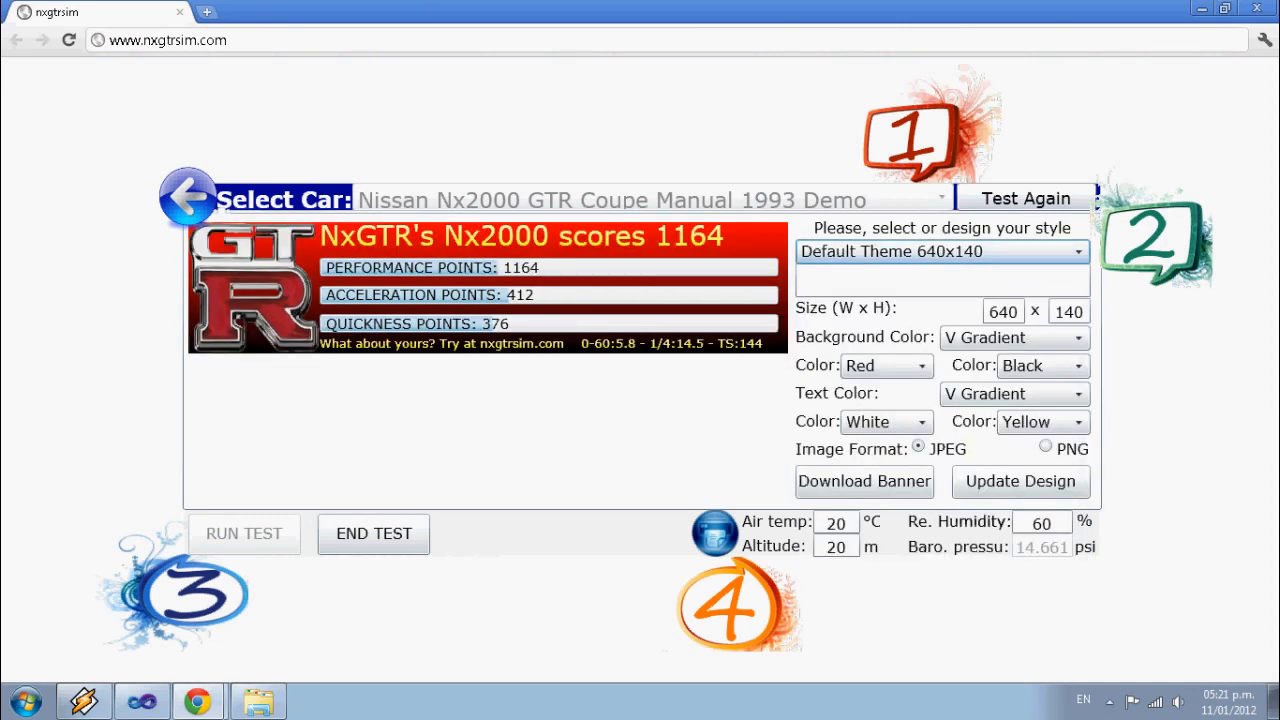
{"action": "left_click", "coordinate": [942, 251]}
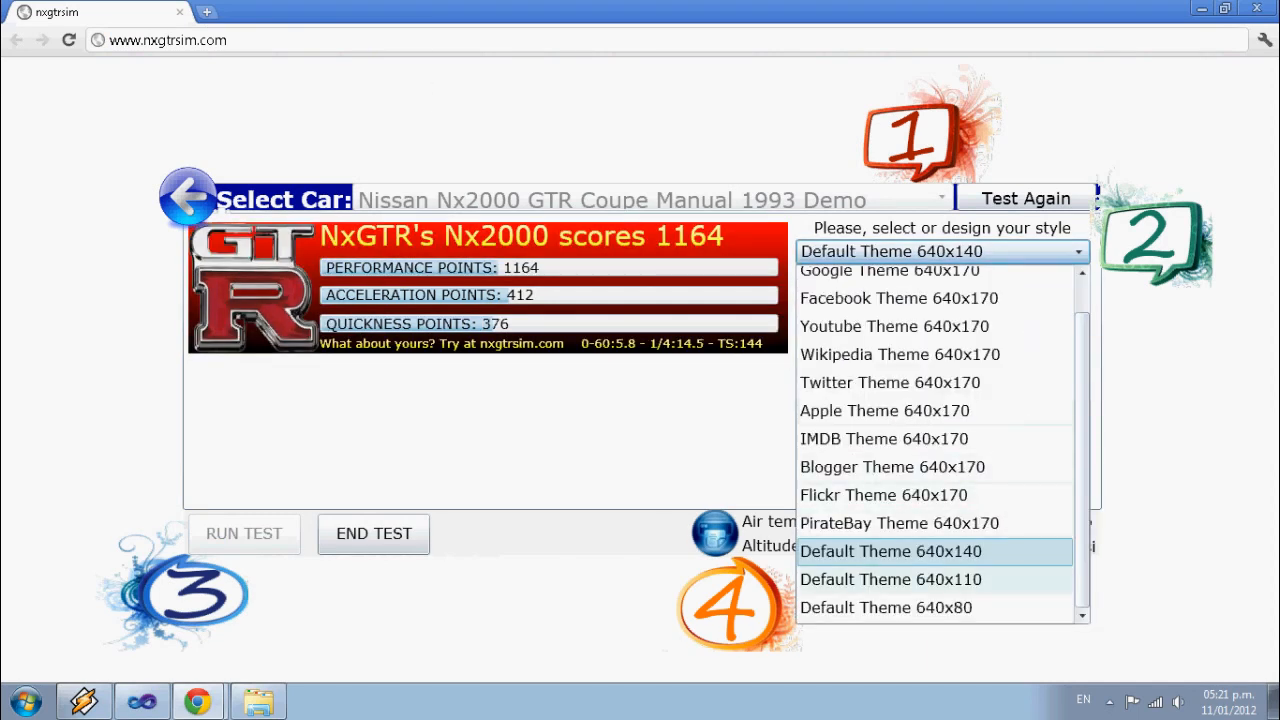
{"action": "left_click", "coordinate": [905, 579]}
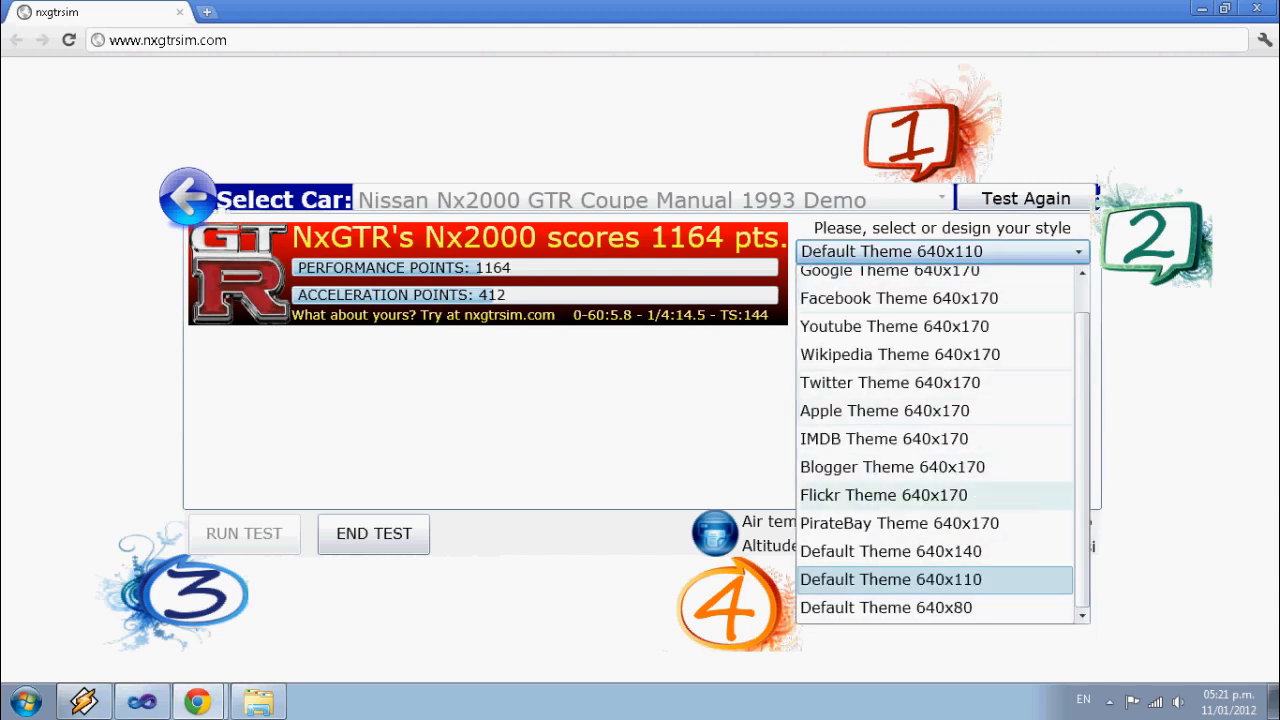
{"action": "left_click", "coordinate": [886, 608]}
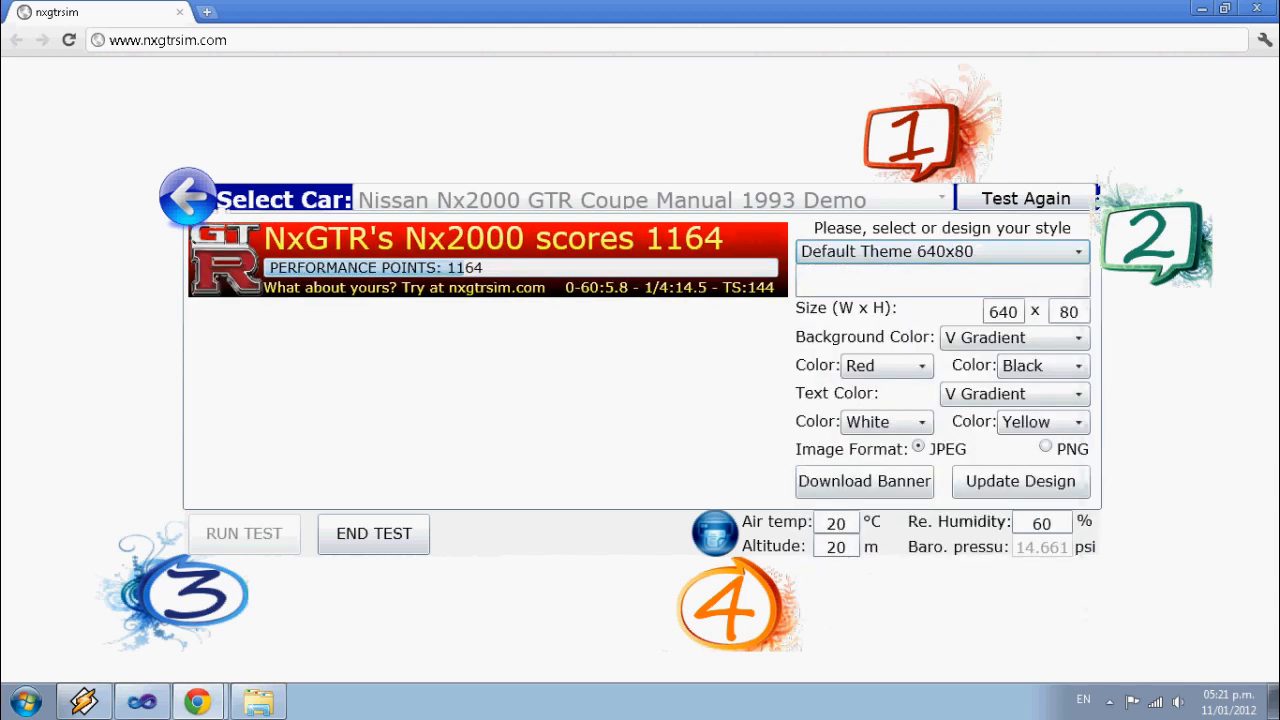
Apply Brown-Cyan background and Red-Black text colours, then download the banner as JPEG
{"action": "left_click", "coordinate": [885, 366]}
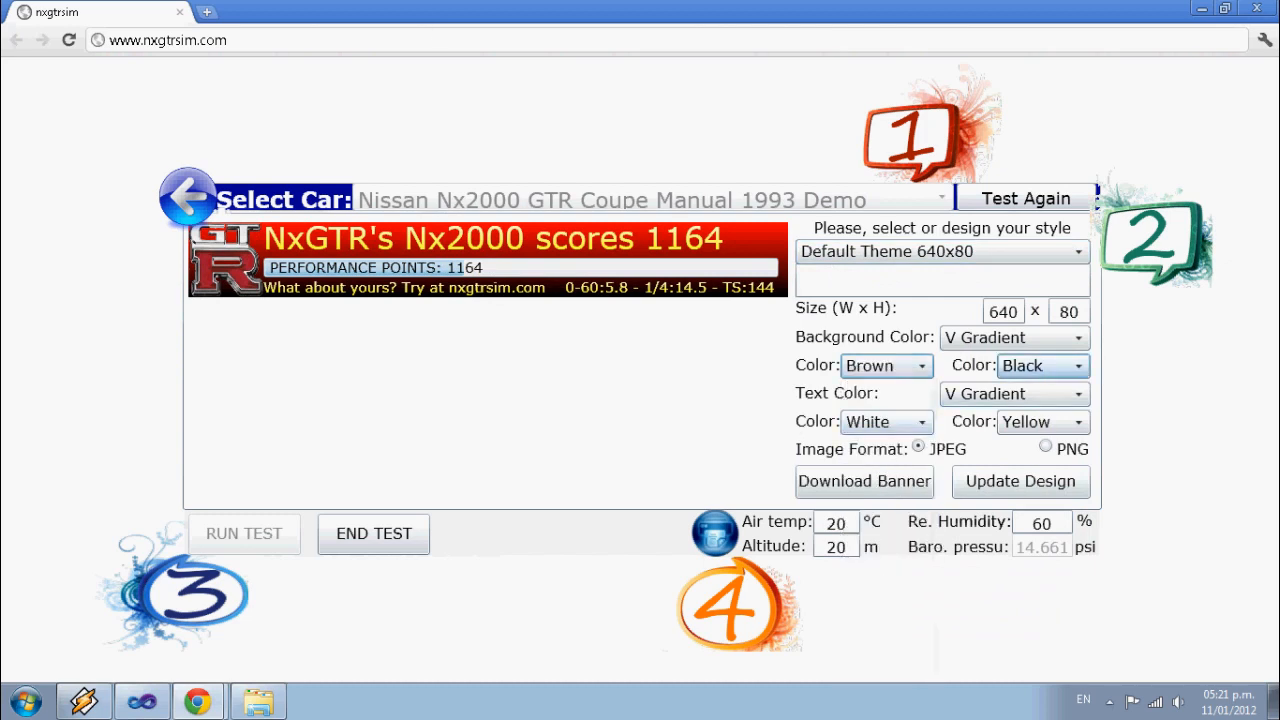
{"action": "left_click", "coordinate": [1040, 366]}
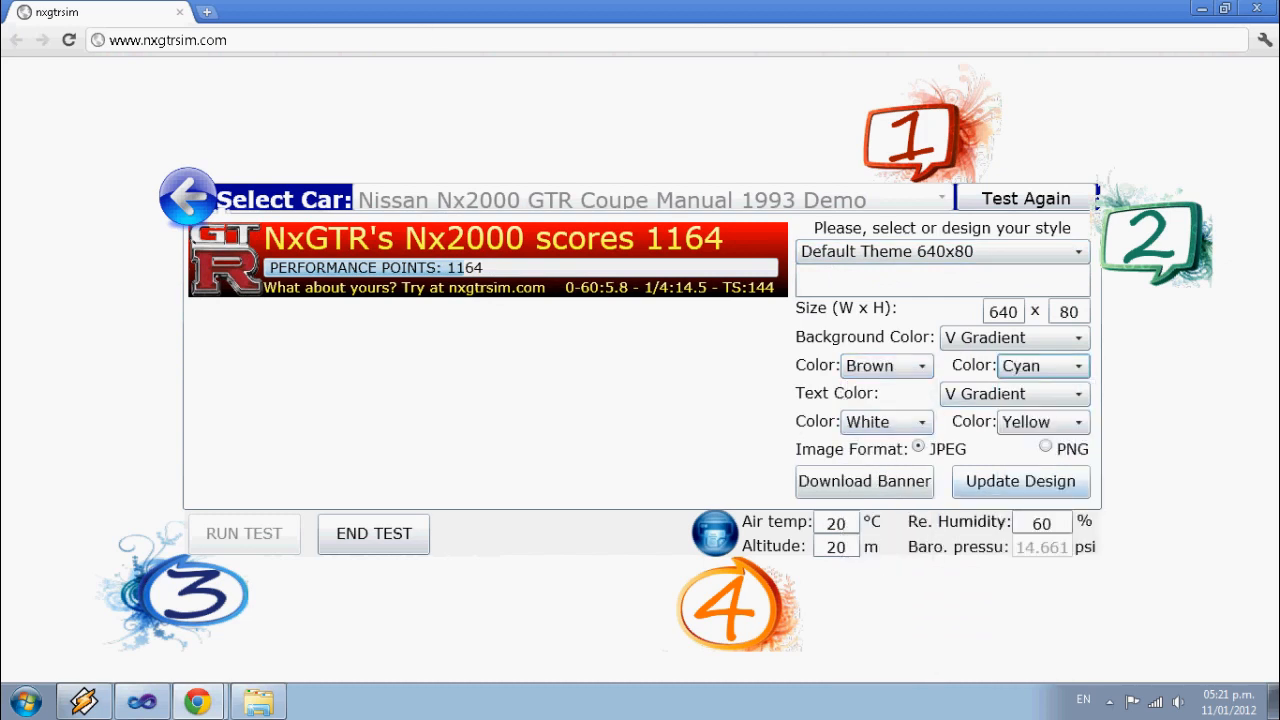
{"action": "left_click", "coordinate": [1020, 481]}
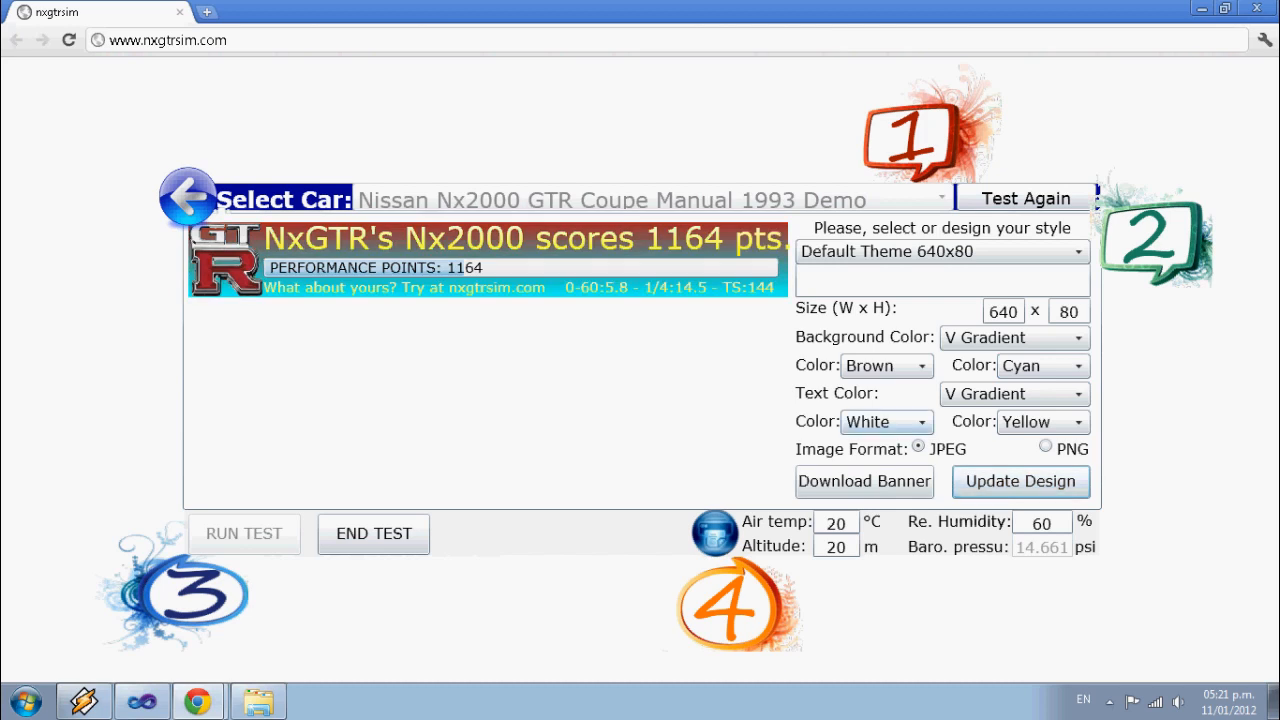
{"action": "left_click", "coordinate": [922, 366]}
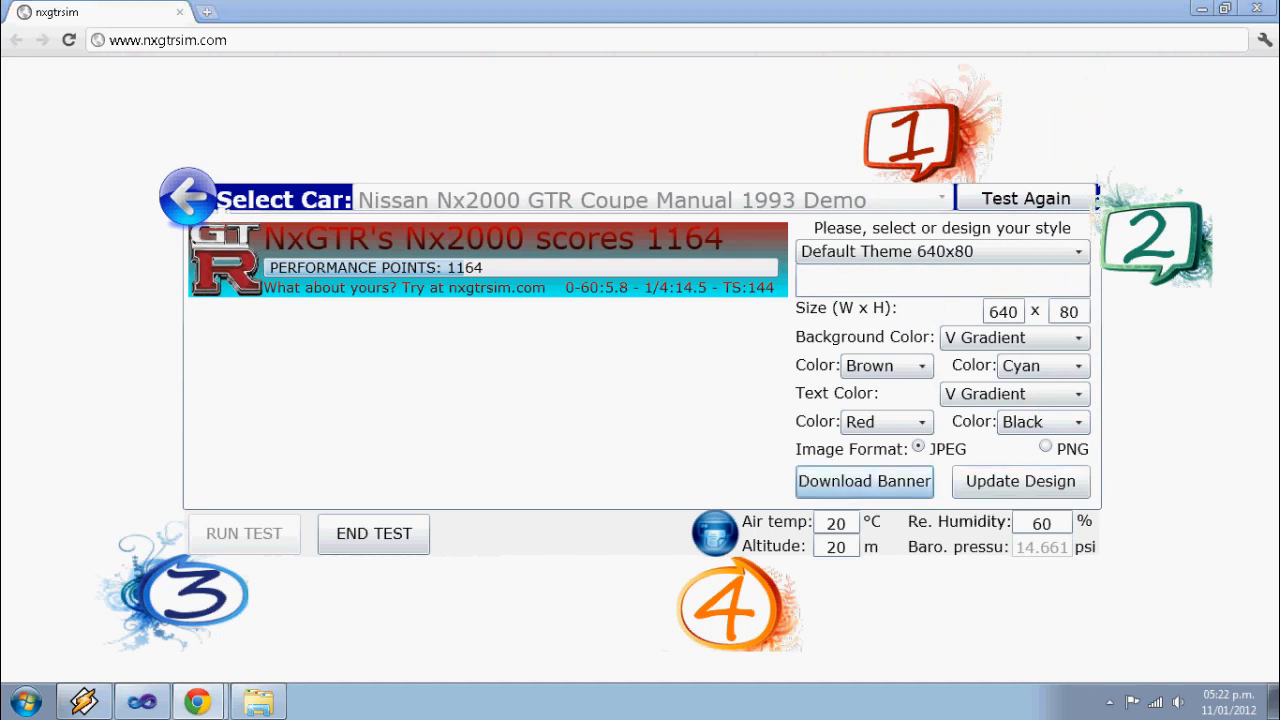
{"action": "left_click", "coordinate": [864, 481]}
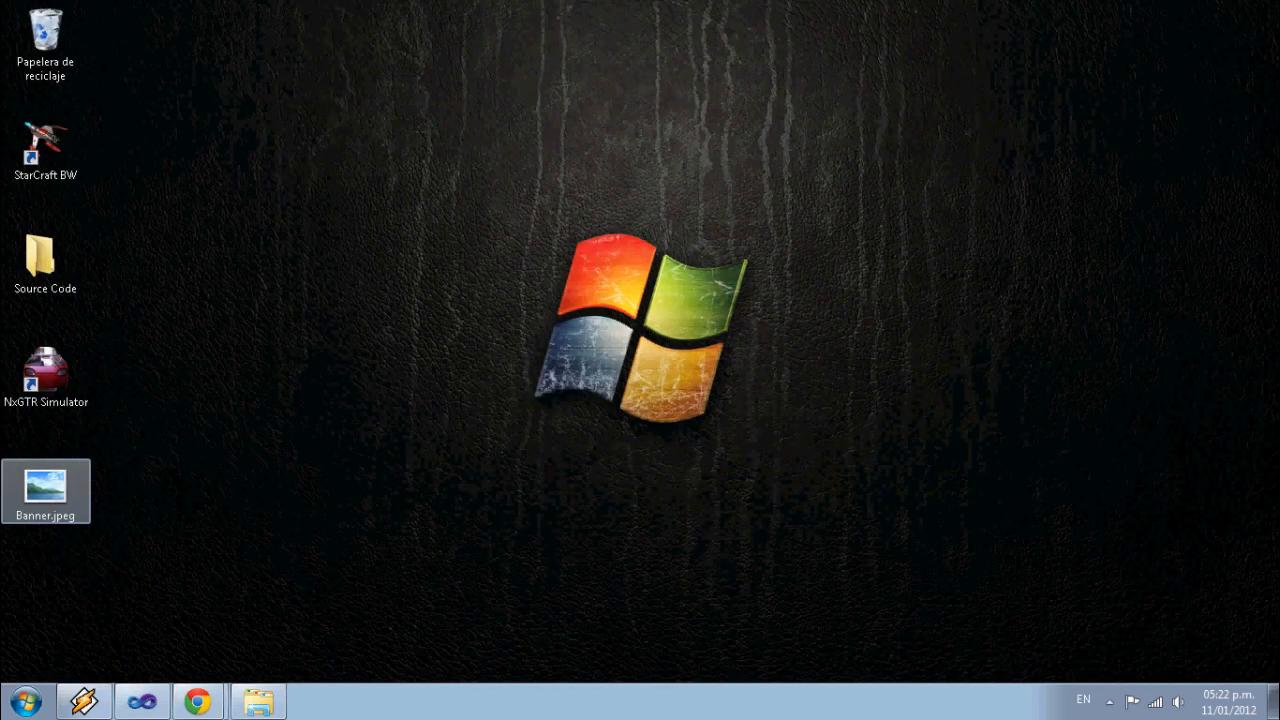
Double-click Banner.jpeg on the desktop to view the downloaded banner
{"action": "double_click", "coordinate": [46, 485]}
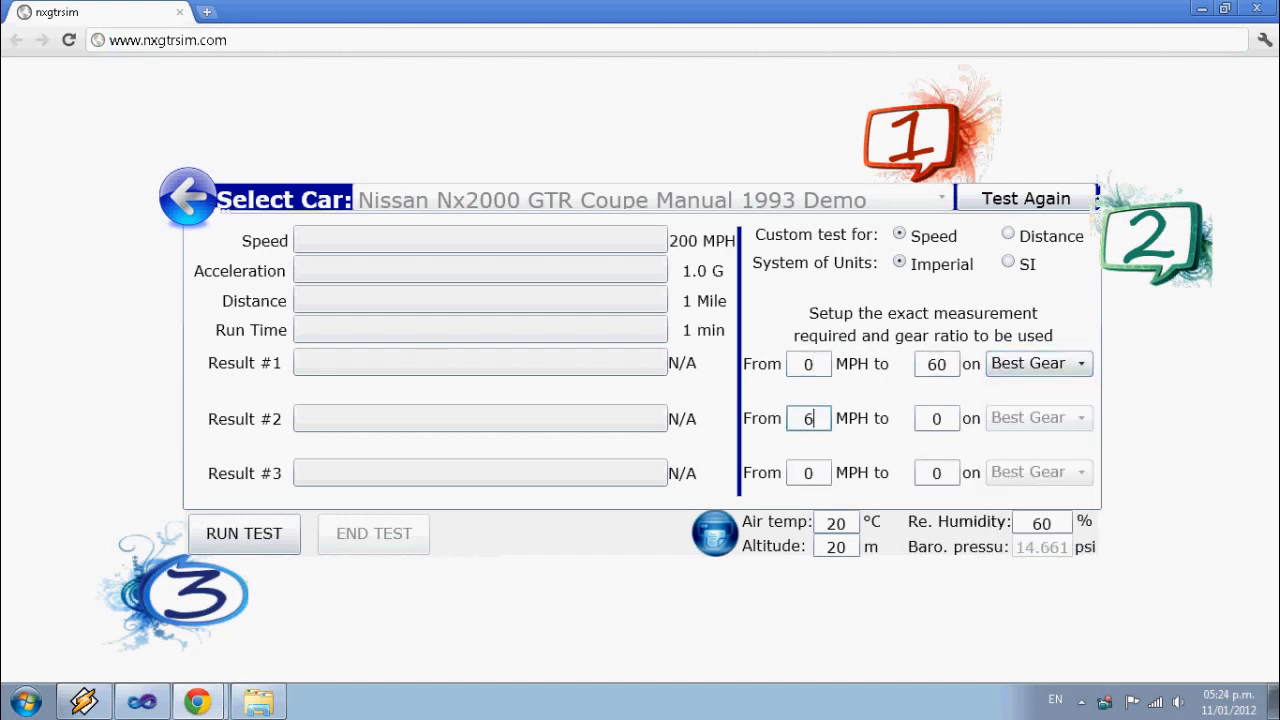
Enter the 100–125 MPH range and run the 0–60, 60–100, 100–125 MPH test
{"action": "type", "text": "100"}
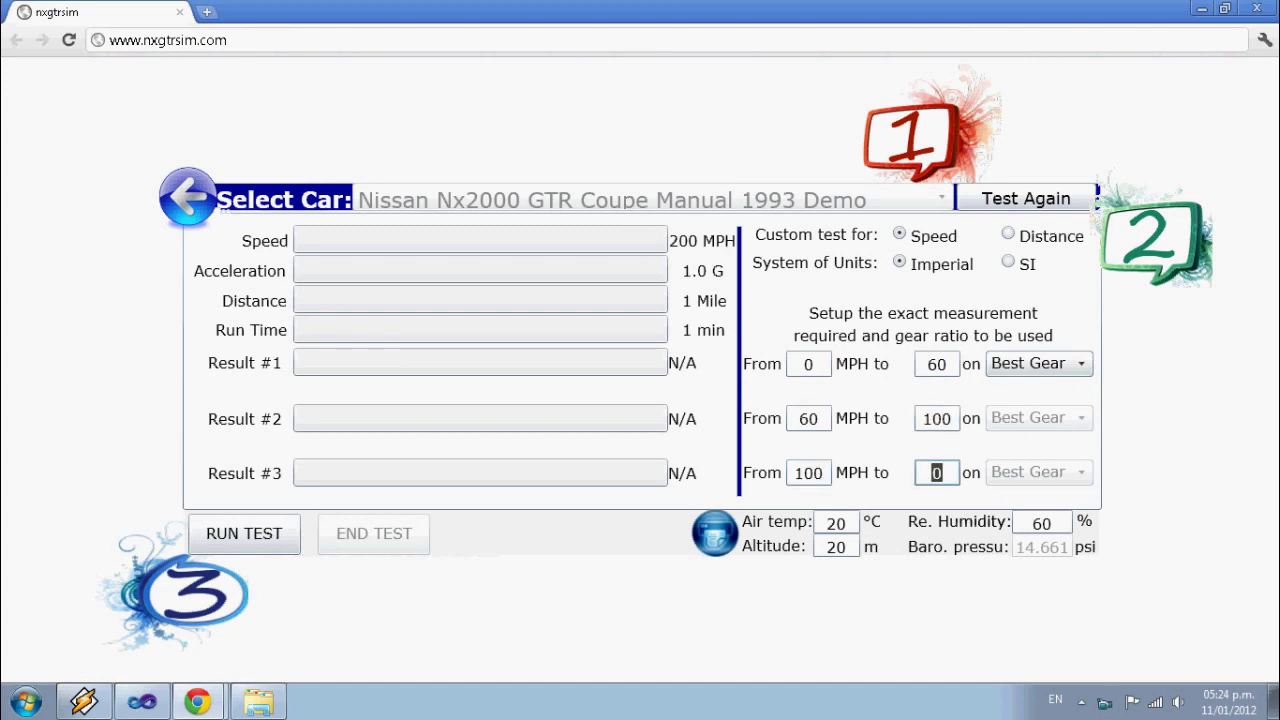
{"action": "left_click", "coordinate": [244, 534]}
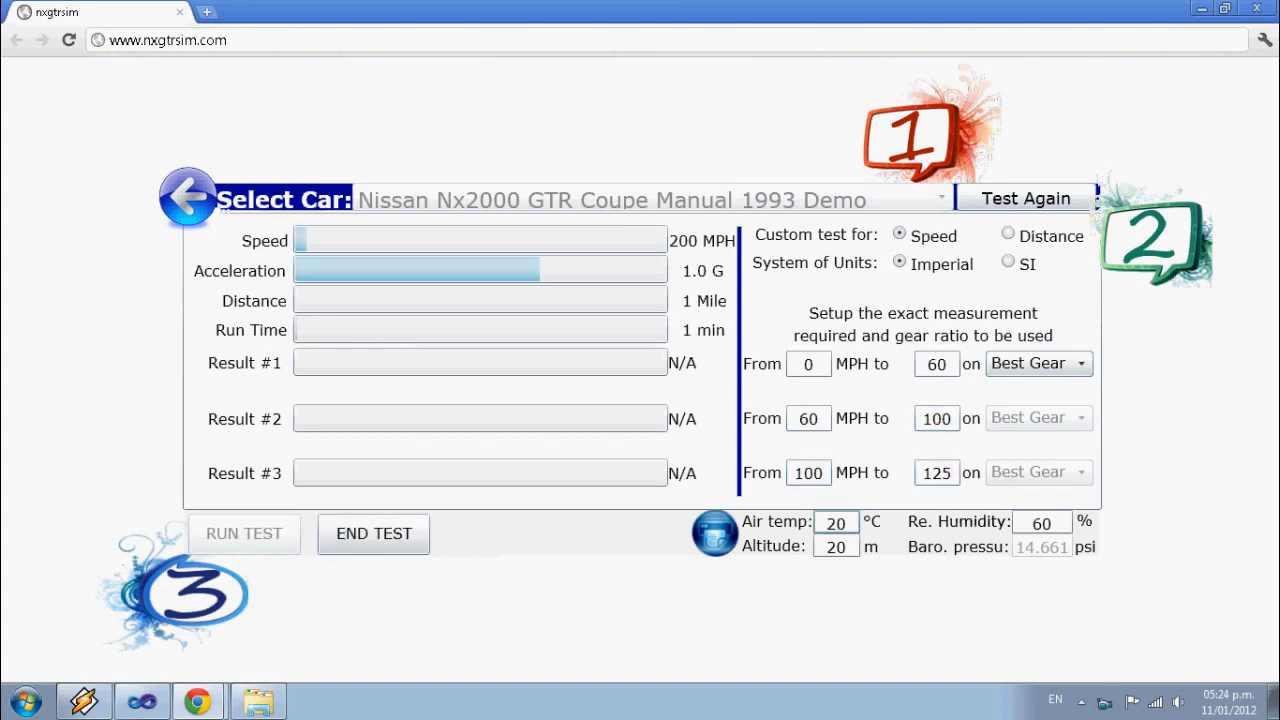